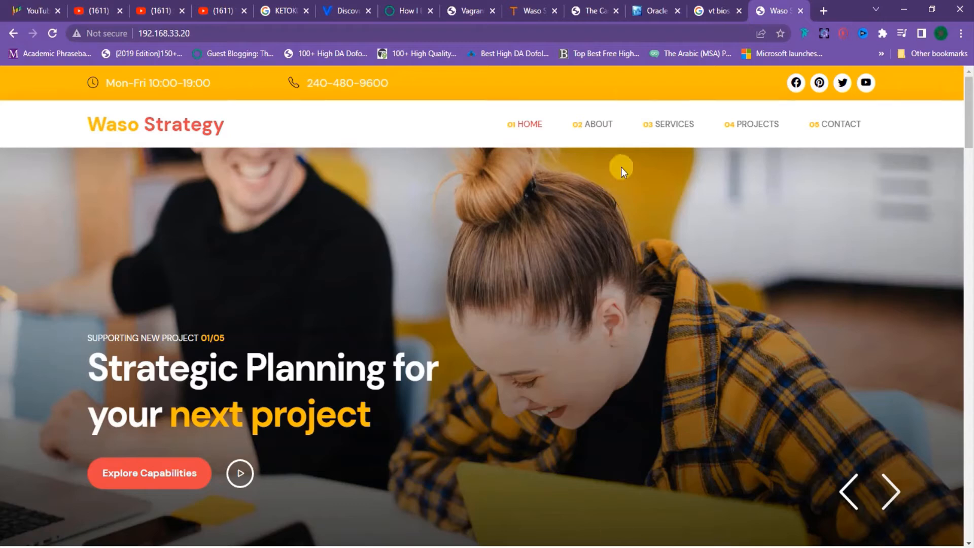
# On Vagrant Cloud, replace the 'ubuntu' box search with the 'centos 7' suggestion
pyautogui.click(345, 11)
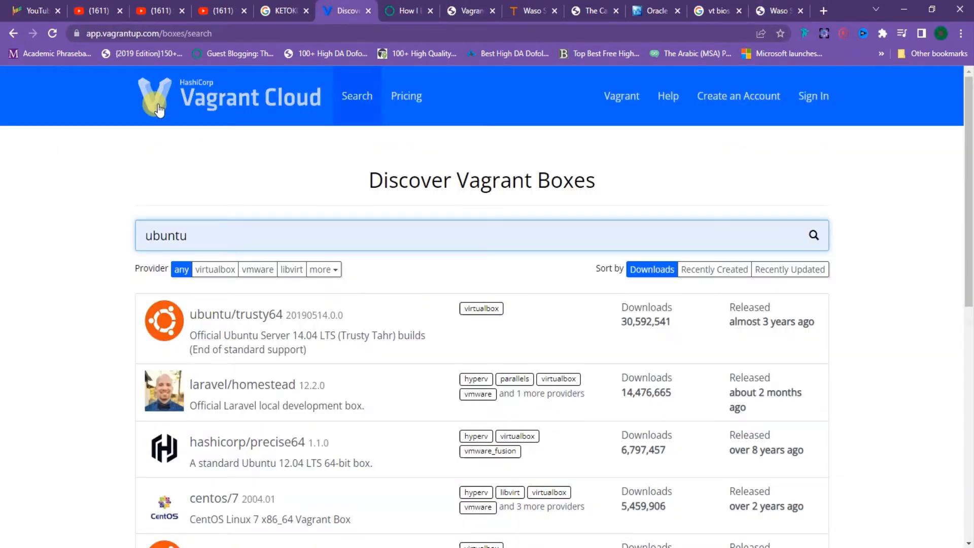
pyautogui.moveTo(272, 142)
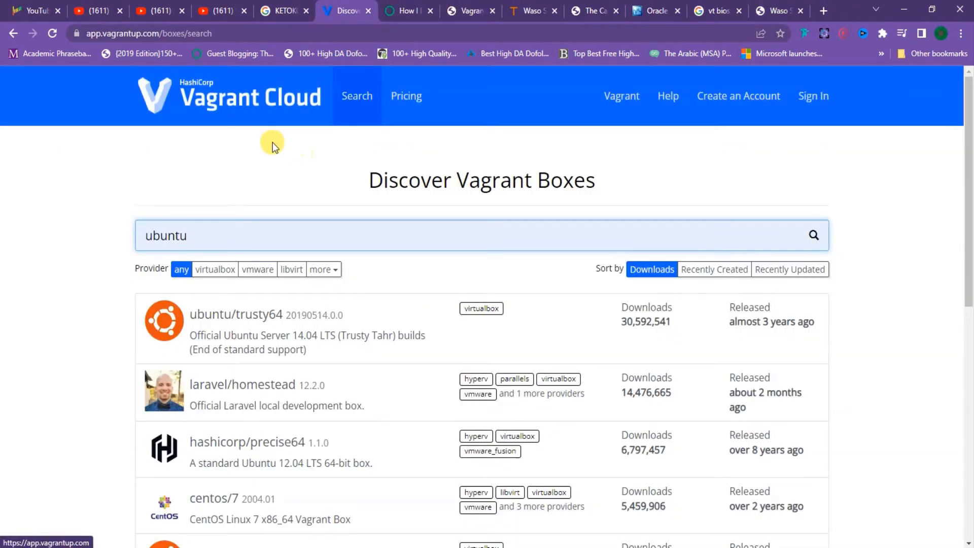
pyautogui.moveTo(418, 429)
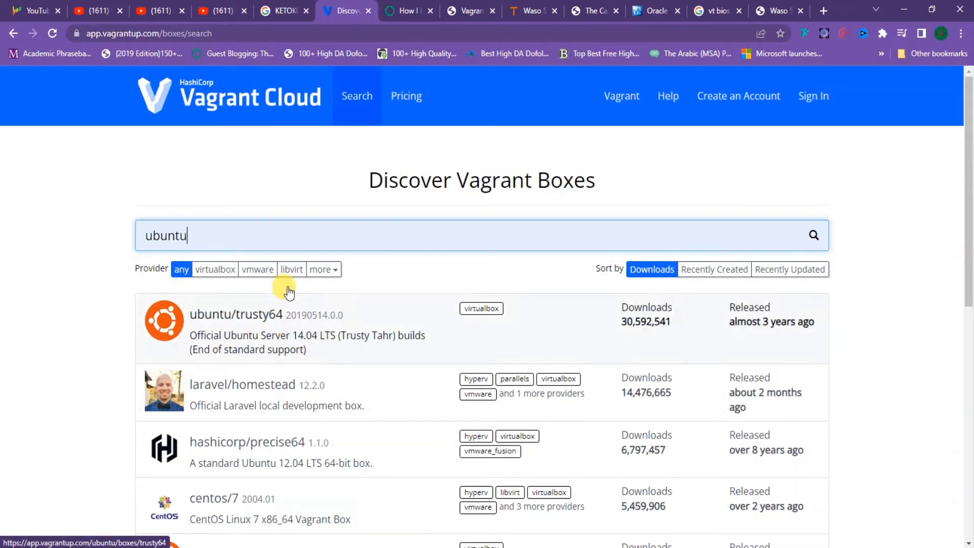
pyautogui.click(279, 235)
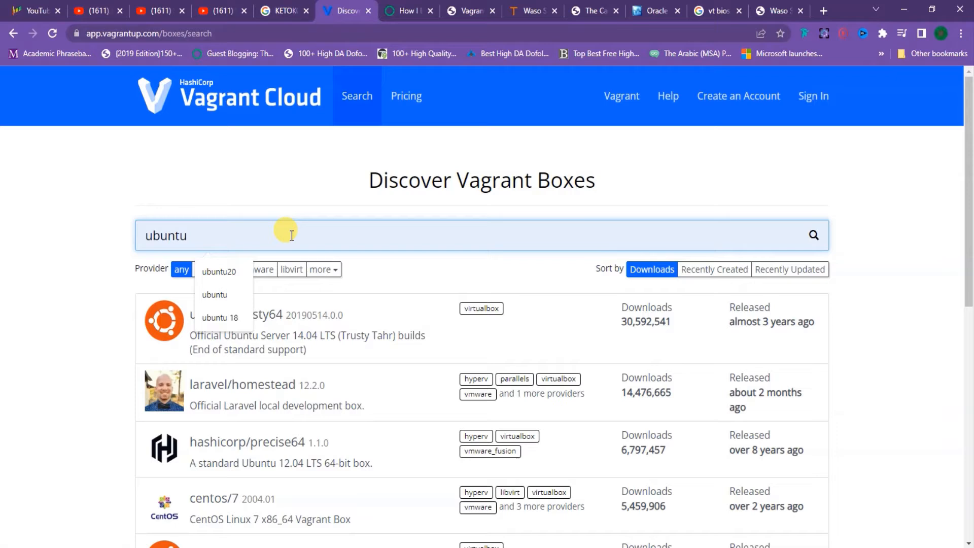
pyautogui.write('c')
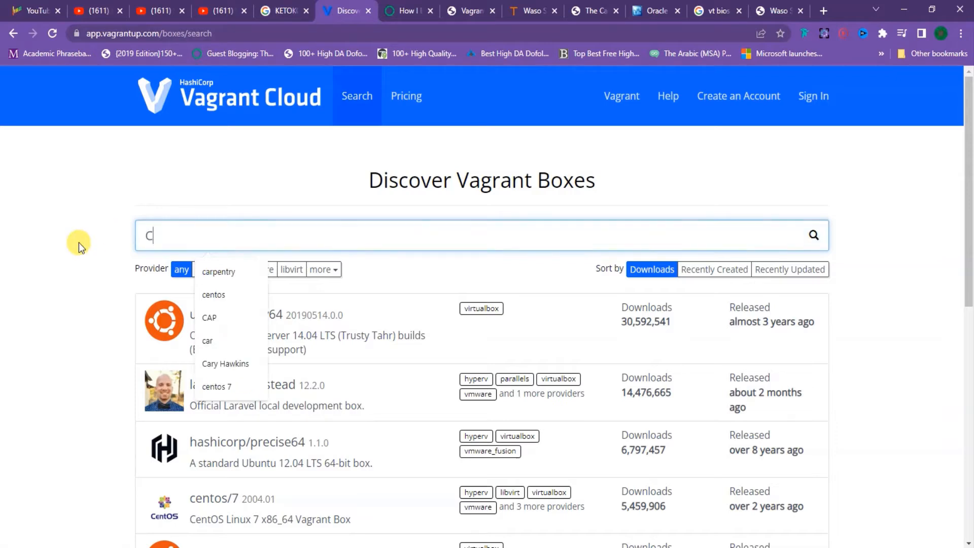
pyautogui.write('ENTO')
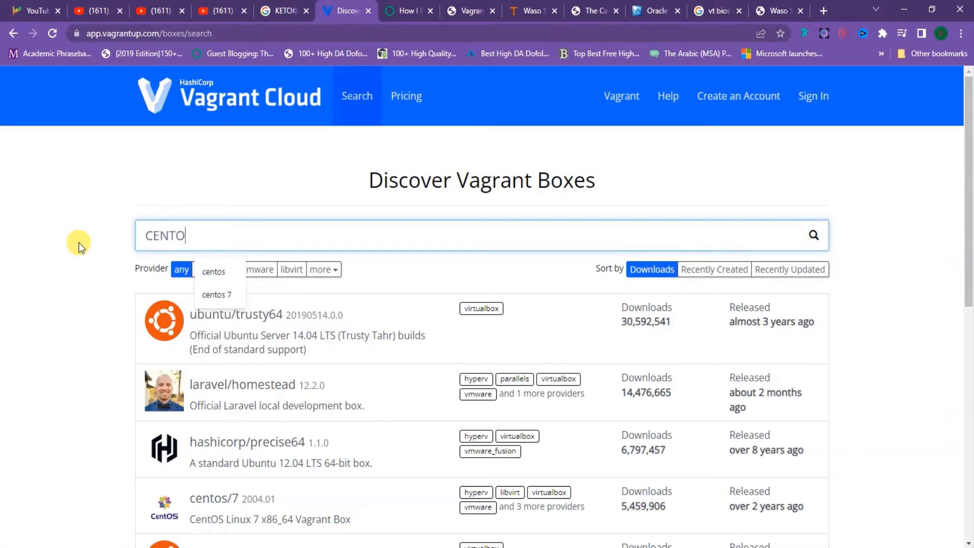
pyautogui.click(217, 295)
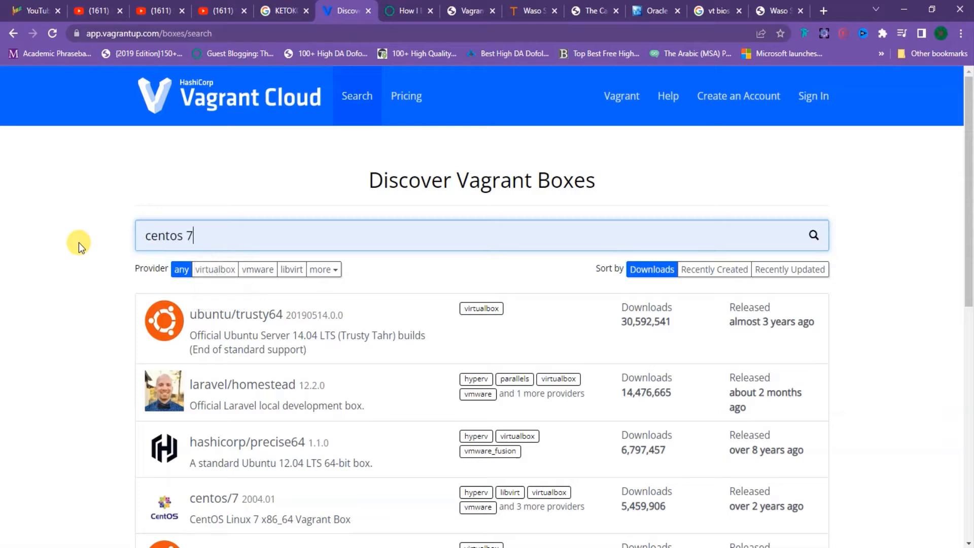
pyautogui.moveTo(515, 254)
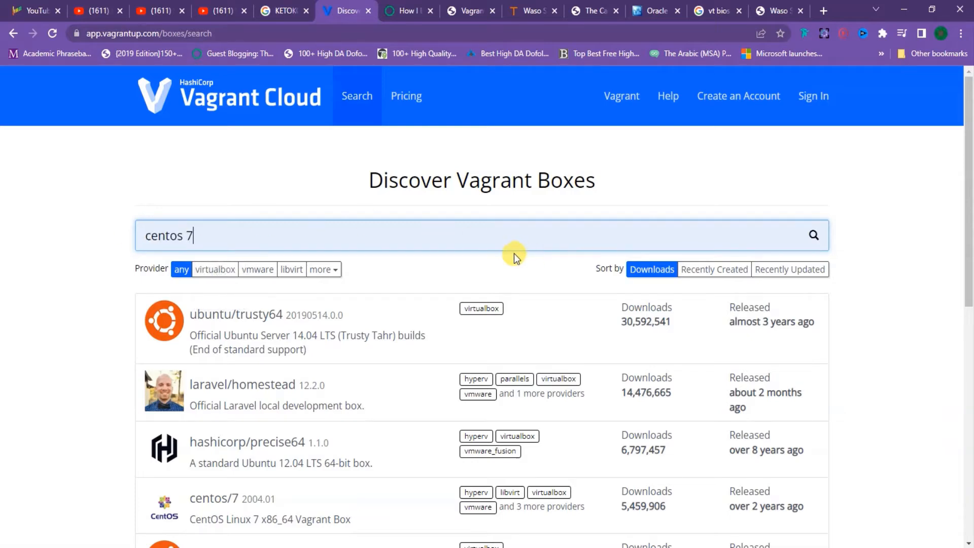
pyautogui.moveTo(371, 247)
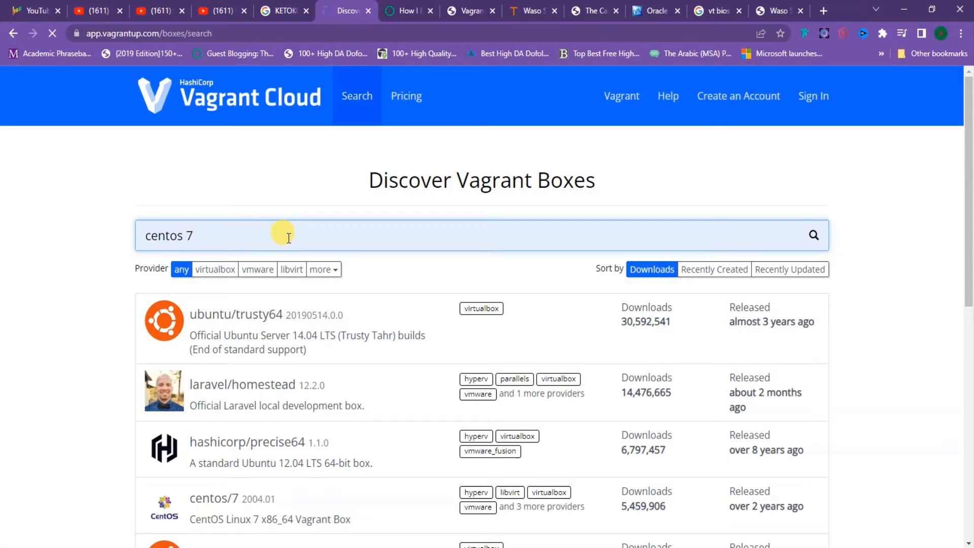
# Search centos 7 boxes, open geerlingguy/centos7, and copy its box name from the snippet
pyautogui.click(814, 235)
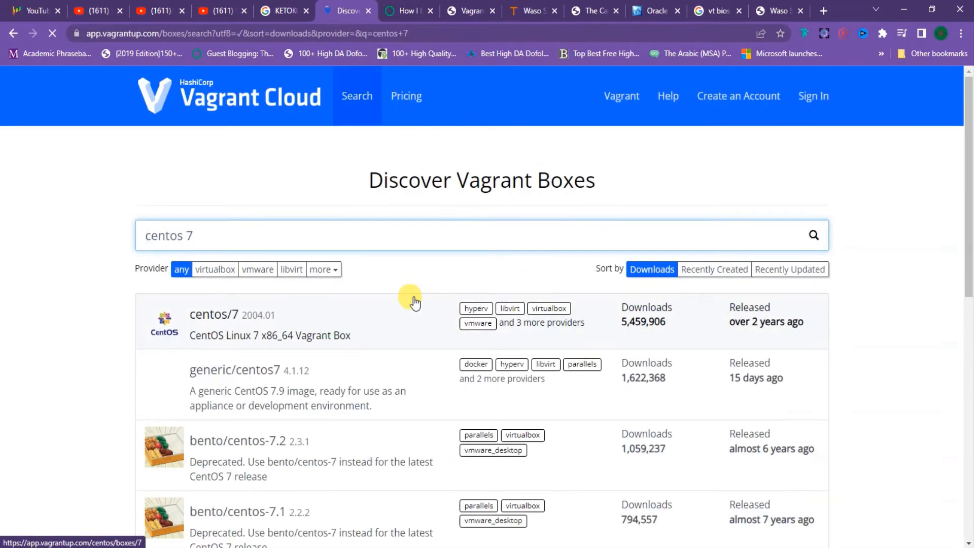
pyautogui.scroll(-3)
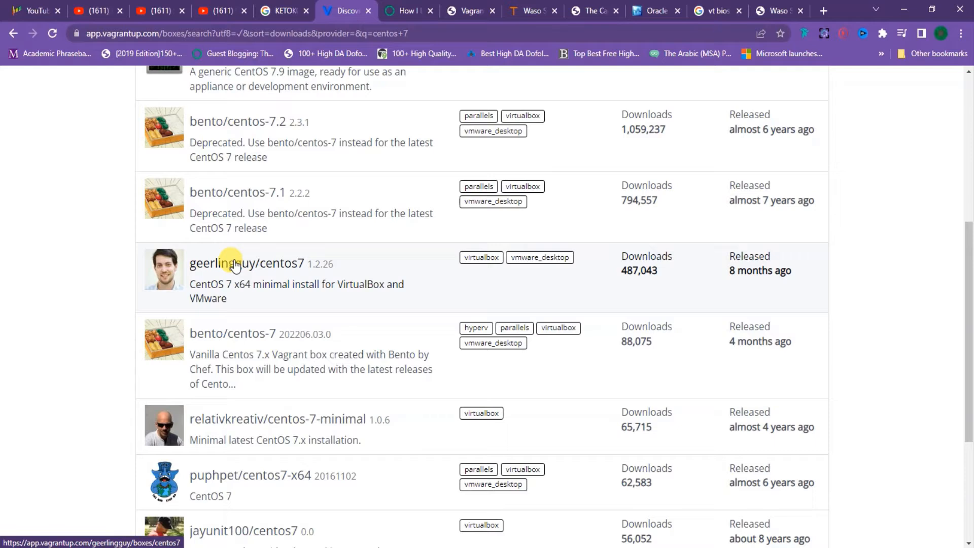
pyautogui.click(246, 263)
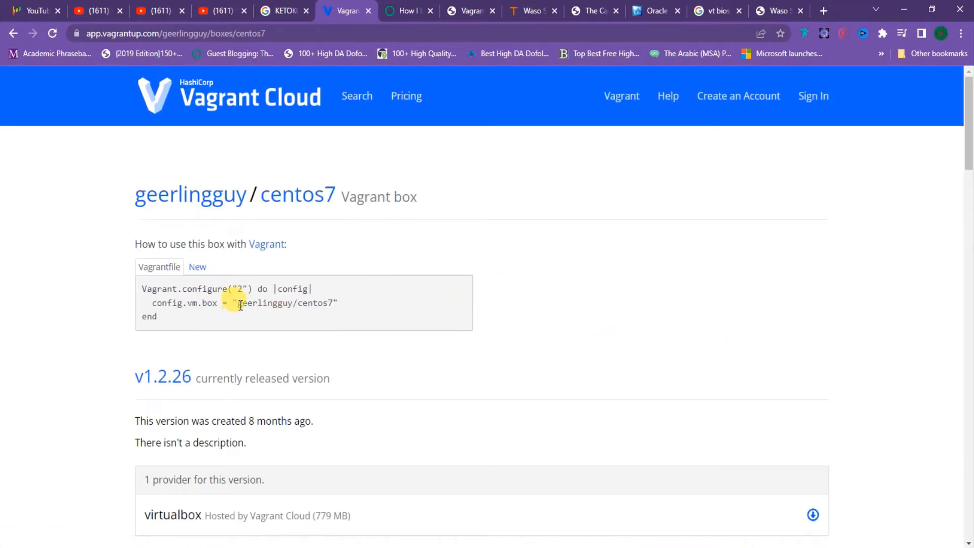
pyautogui.doubleClick(261, 303)
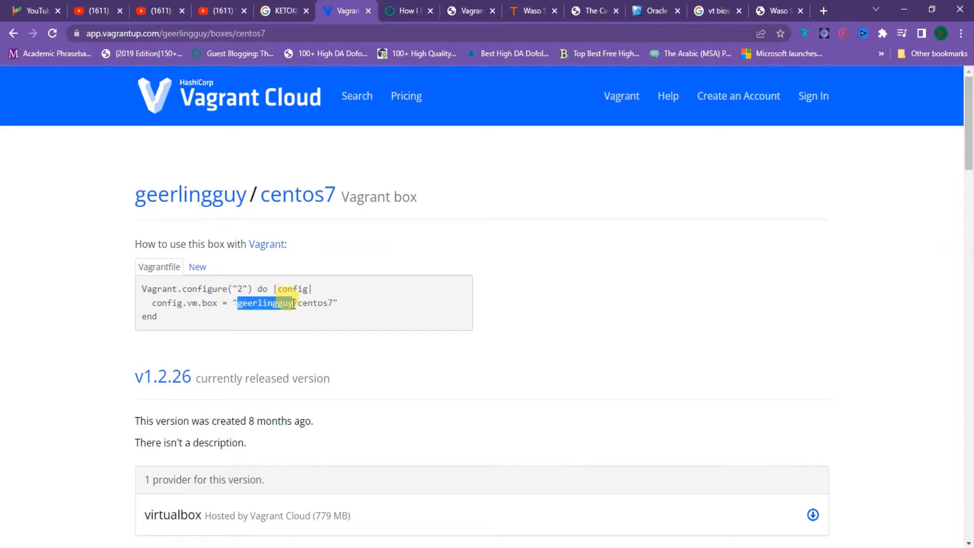
pyautogui.rightClick(327, 304)
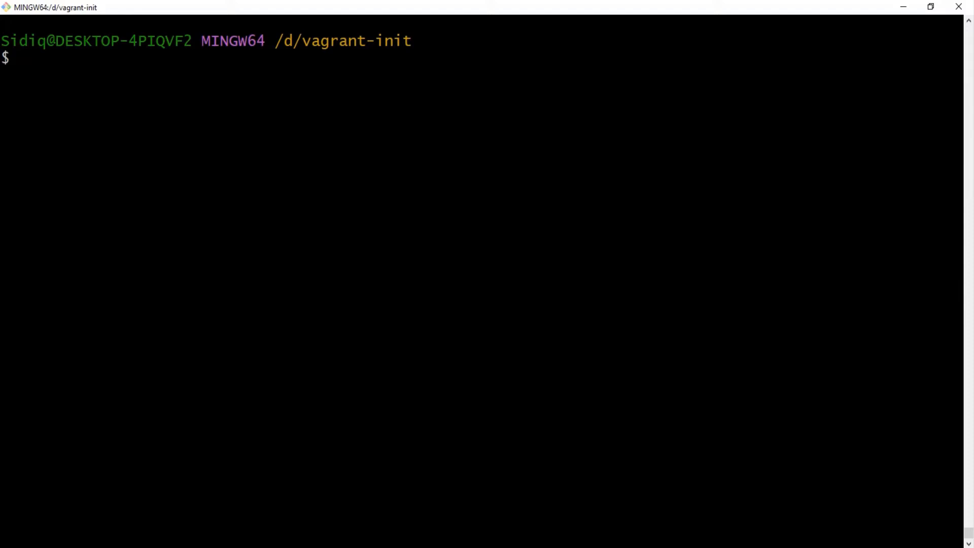
# Enter 'vagrant init geerlingguy/centos7' at the Git Bash prompt without running it
pyautogui.write('va')
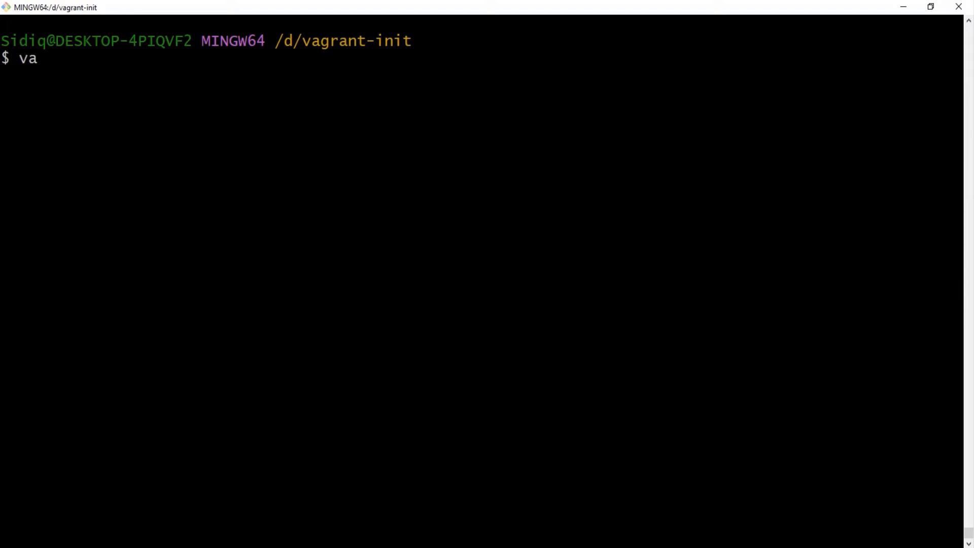
pyautogui.write('grant ini')
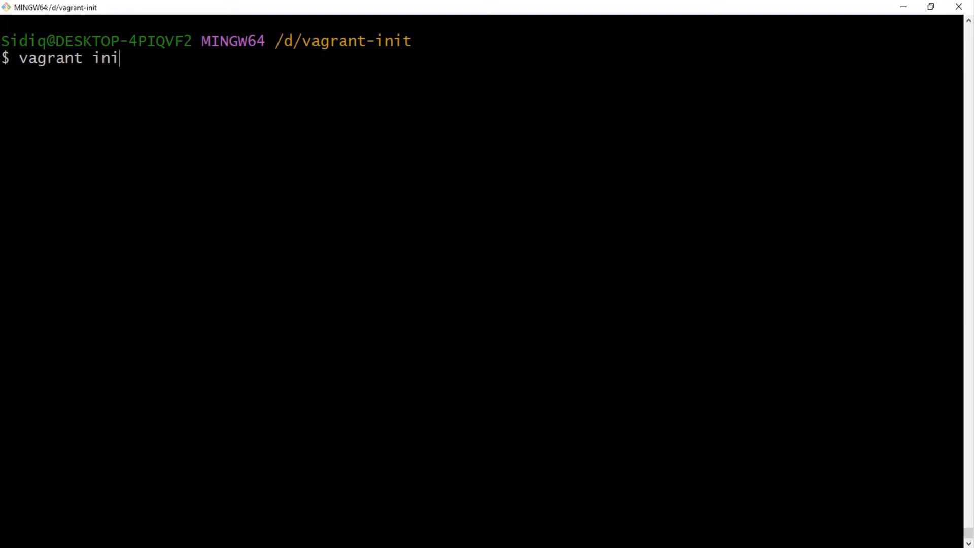
pyautogui.write('t')
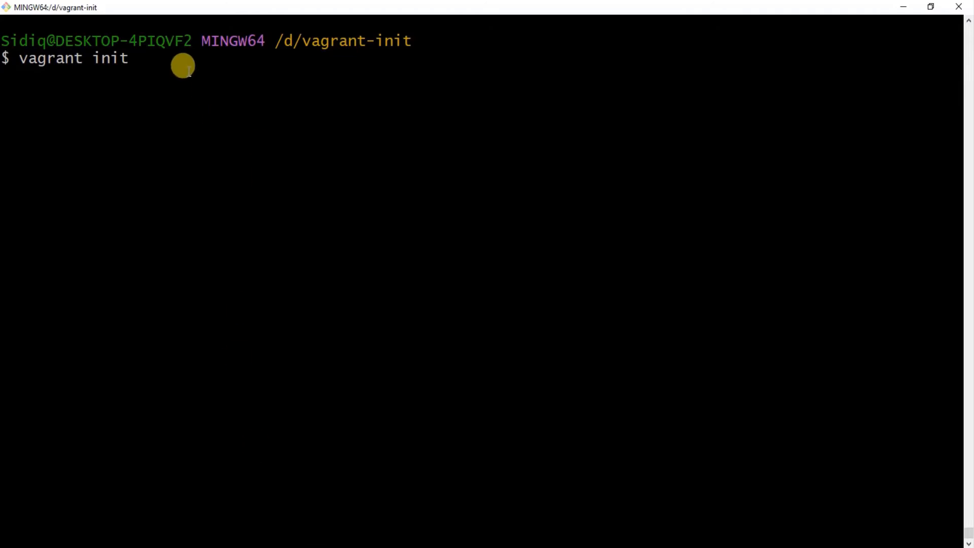
pyautogui.write('geerlingguy/centos7')
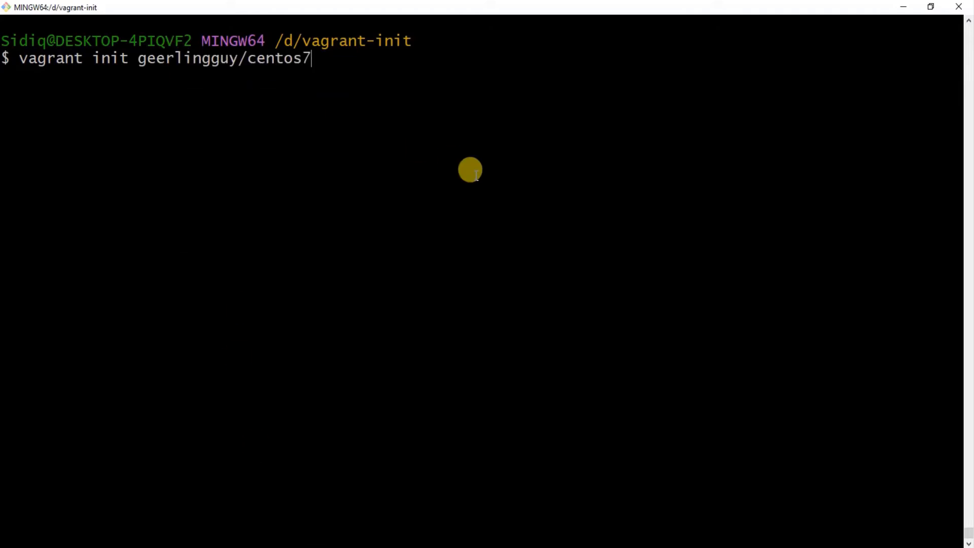
pyautogui.moveTo(454, 167)
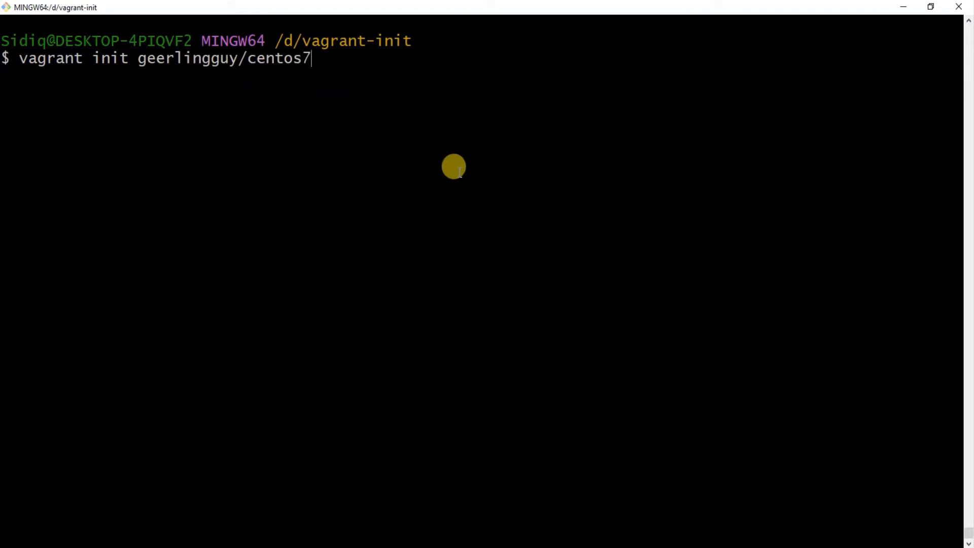
pyautogui.moveTo(398, 150)
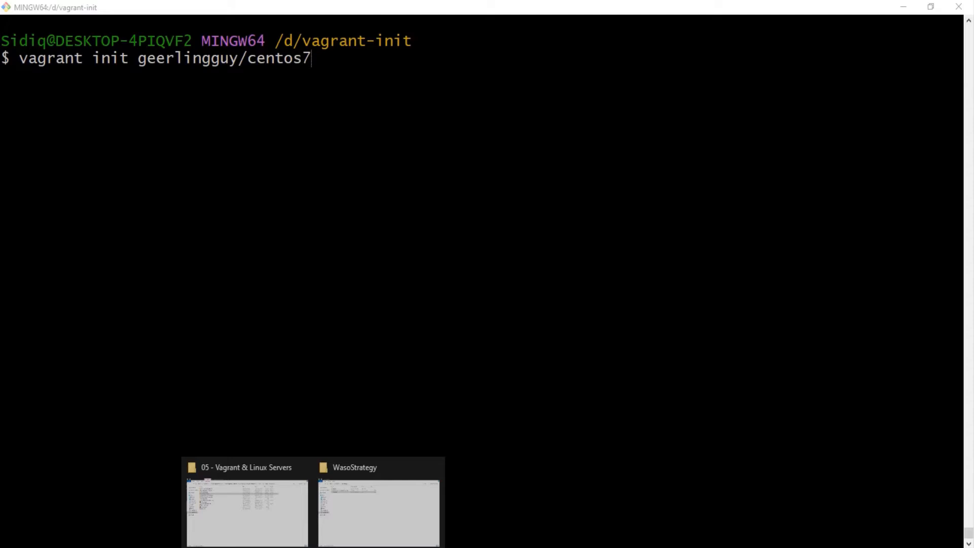
# Browse to D:\vagrantclass and bring up the Vagrantfile's context menu
pyautogui.click(377, 512)
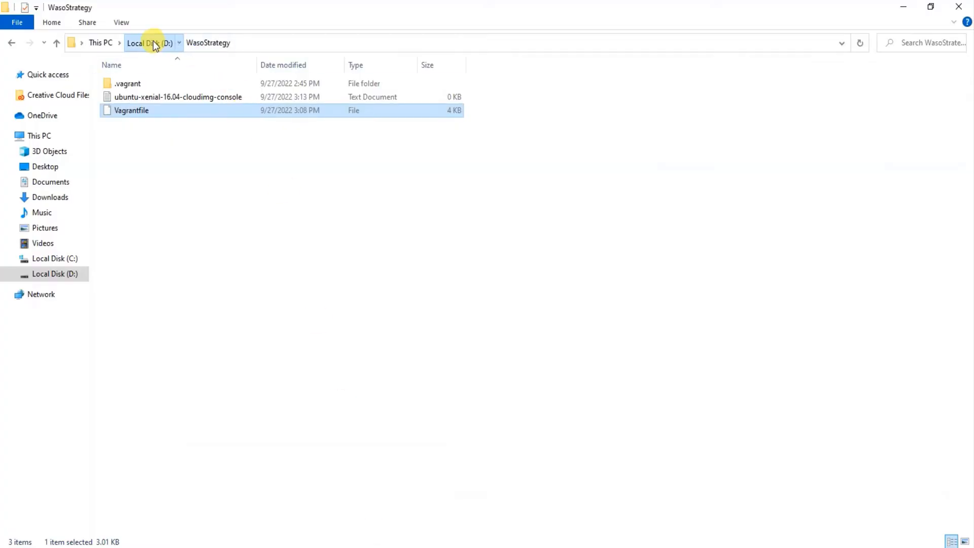
pyautogui.click(149, 42)
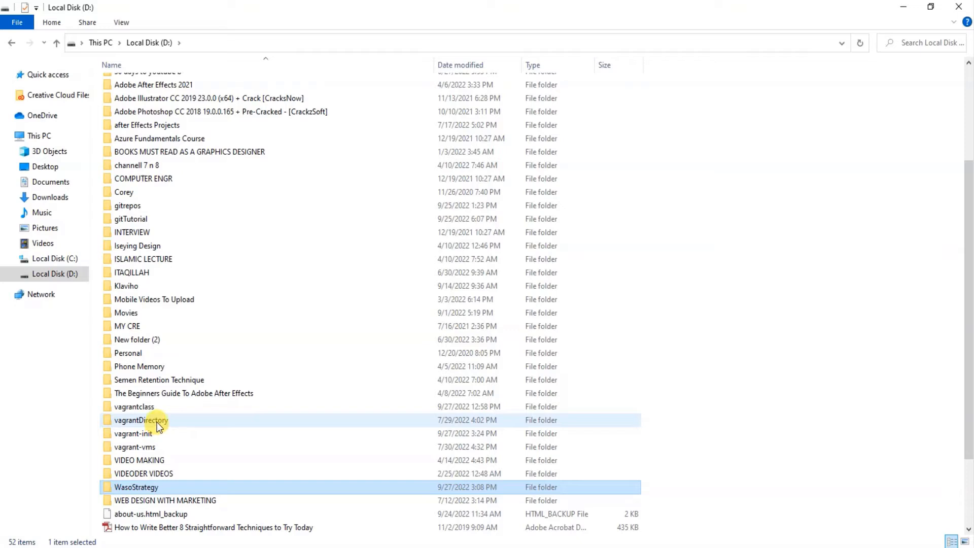
pyautogui.doubleClick(134, 406)
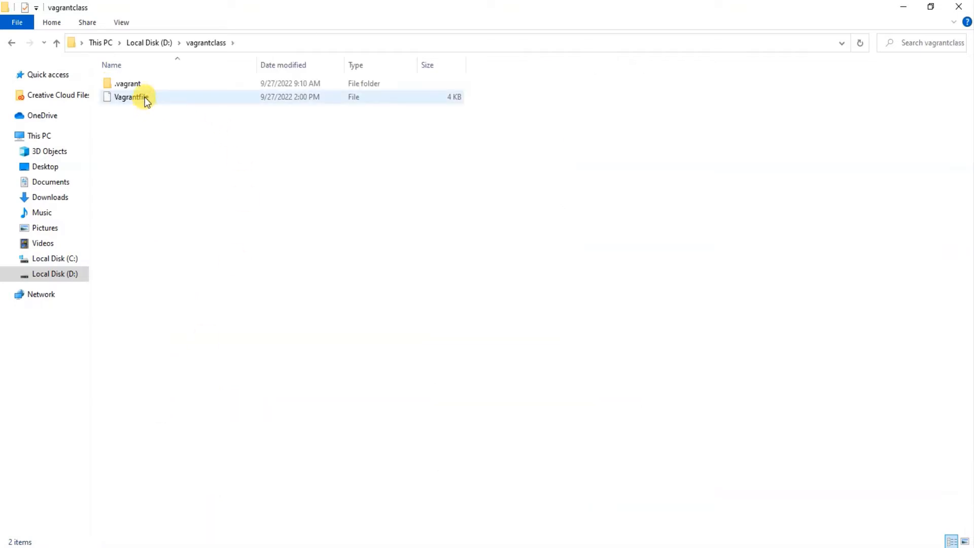
pyautogui.rightClick(129, 97)
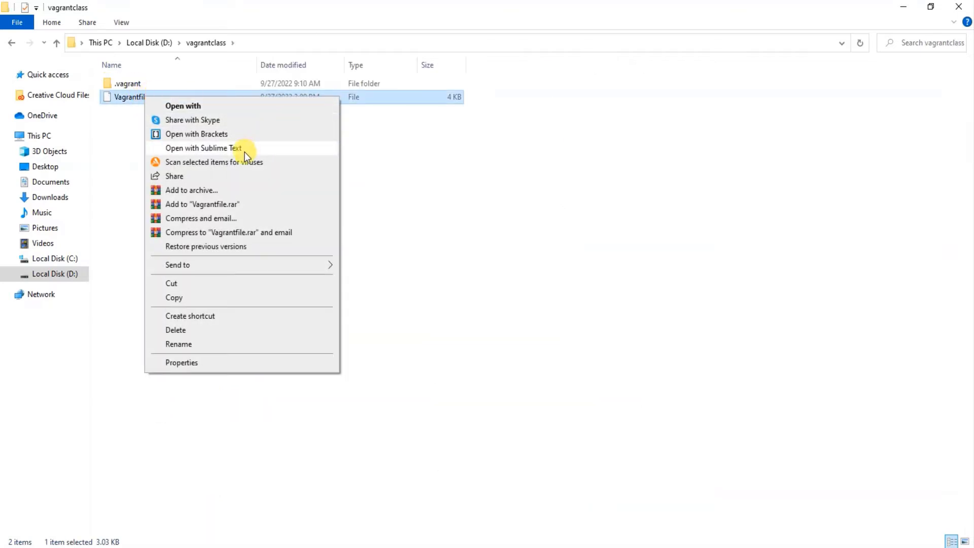
pyautogui.moveTo(222, 134)
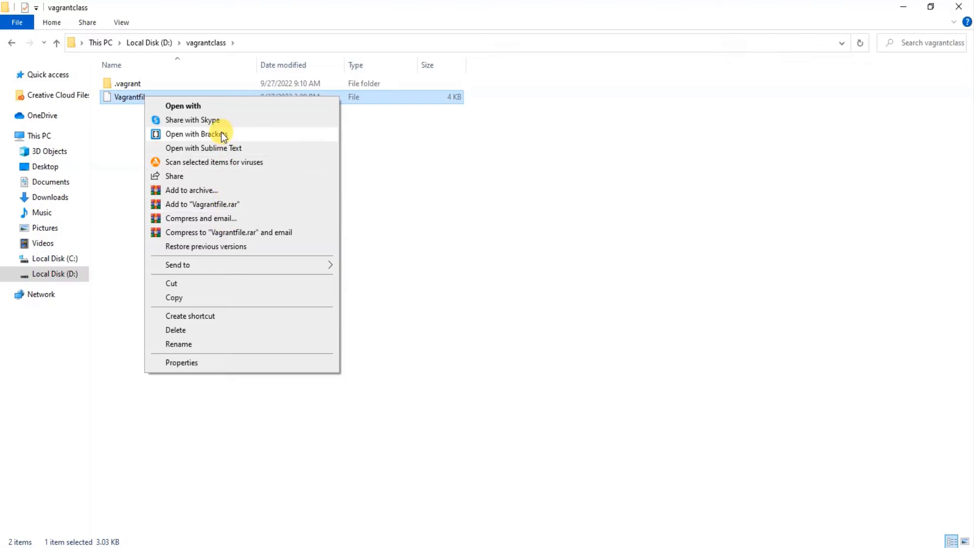
# Open the Vagrantfile in Brackets and set the VirtualBox vb.memory to 1024
pyautogui.click(194, 133)
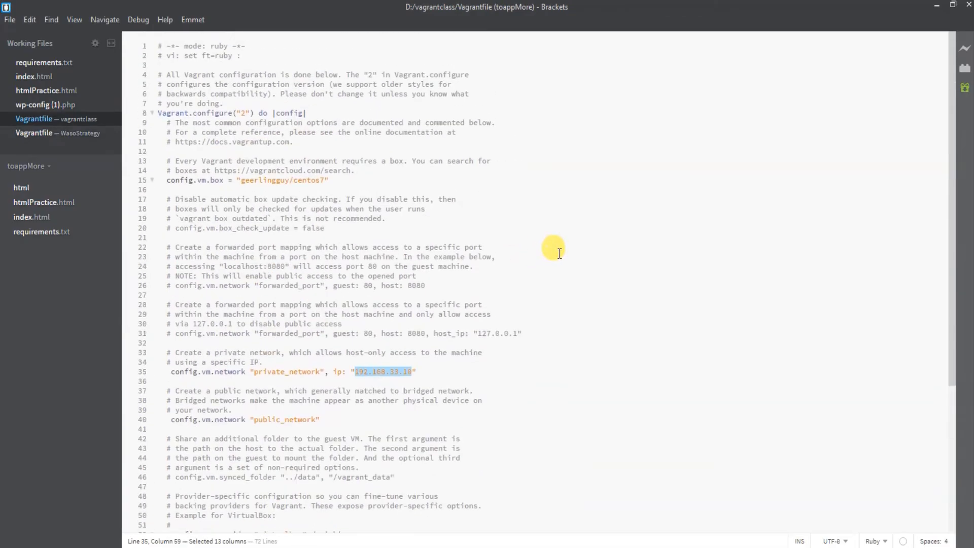
pyautogui.moveTo(210, 160)
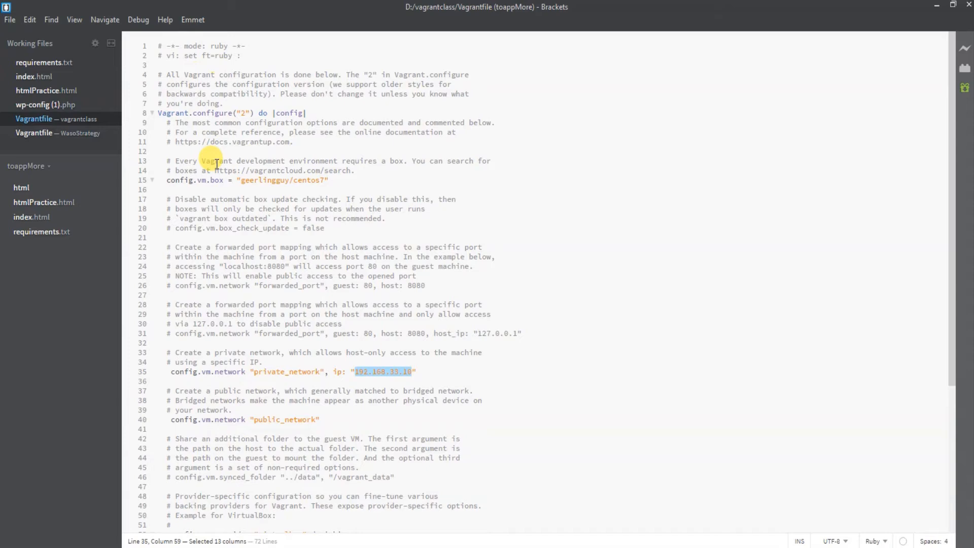
pyautogui.click(483, 305)
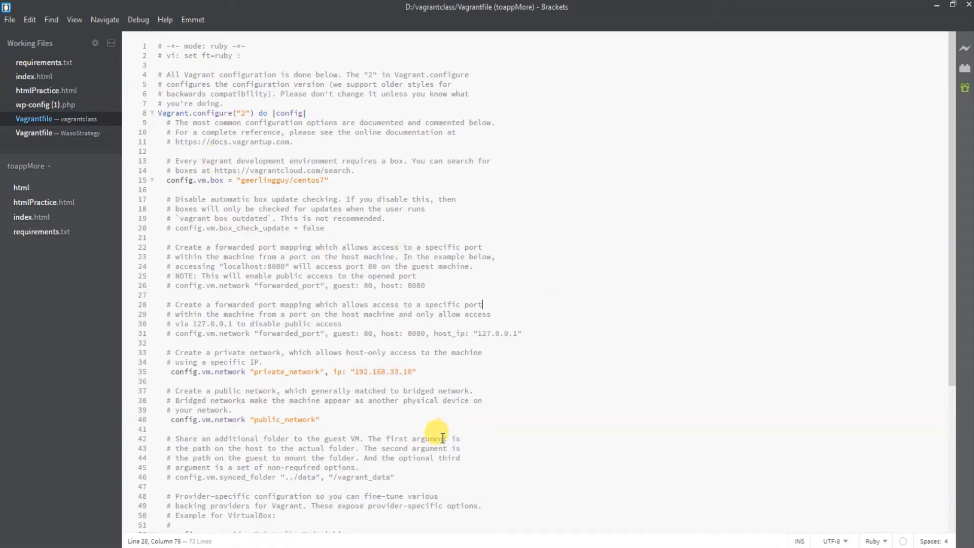
pyautogui.scroll(-3)
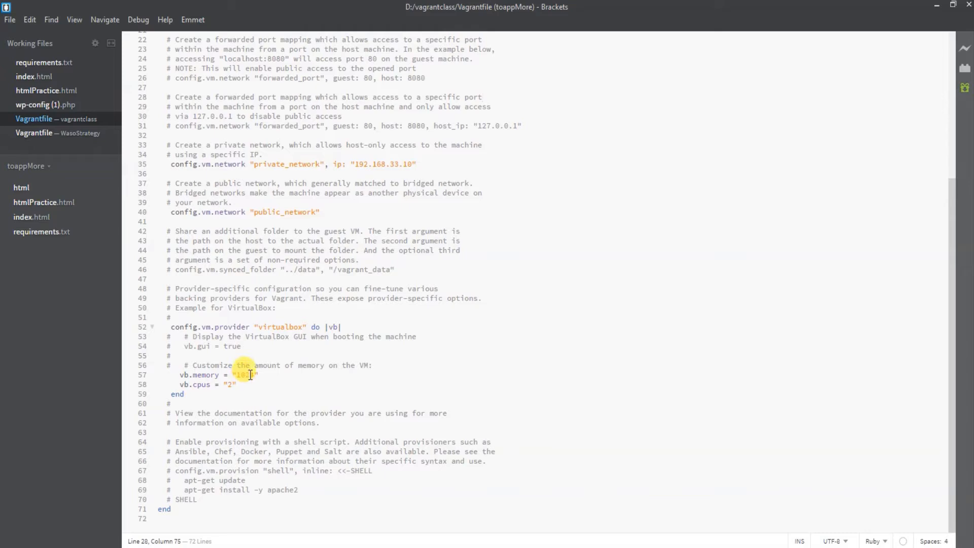
pyautogui.write('1024')
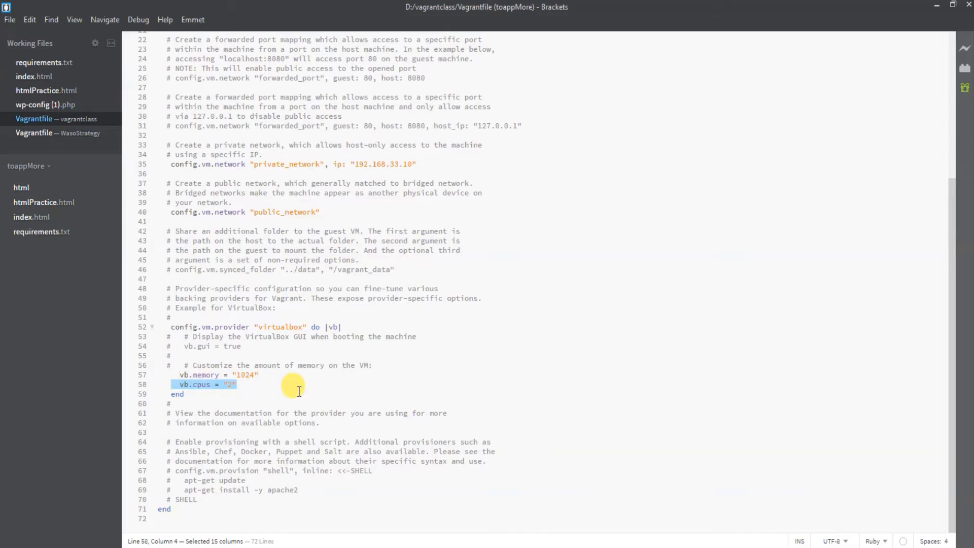
pyautogui.moveTo(247, 366)
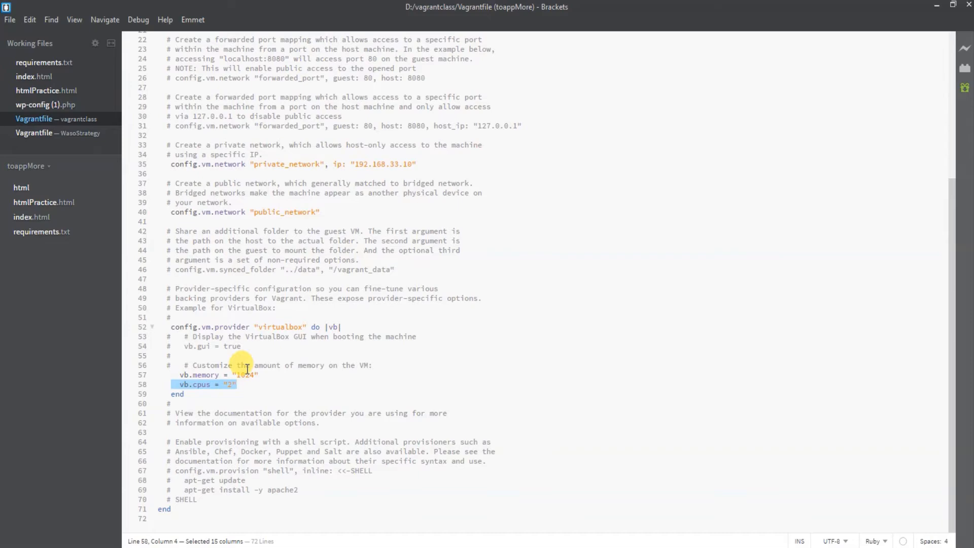
pyautogui.moveTo(450, 327)
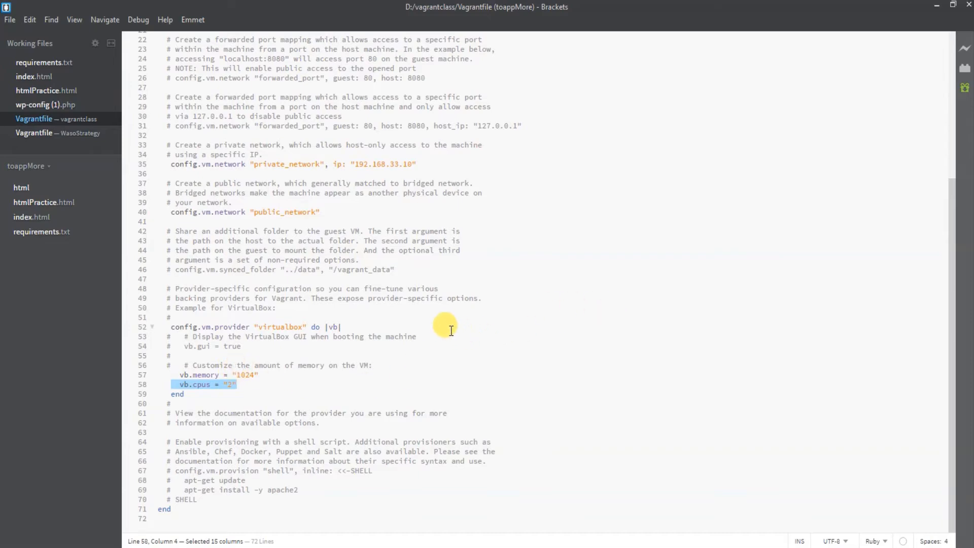
# Change the Vagrantfile's config.vm.box line to "geerlingguy/centos7" and clear the selection
pyautogui.scroll(3)
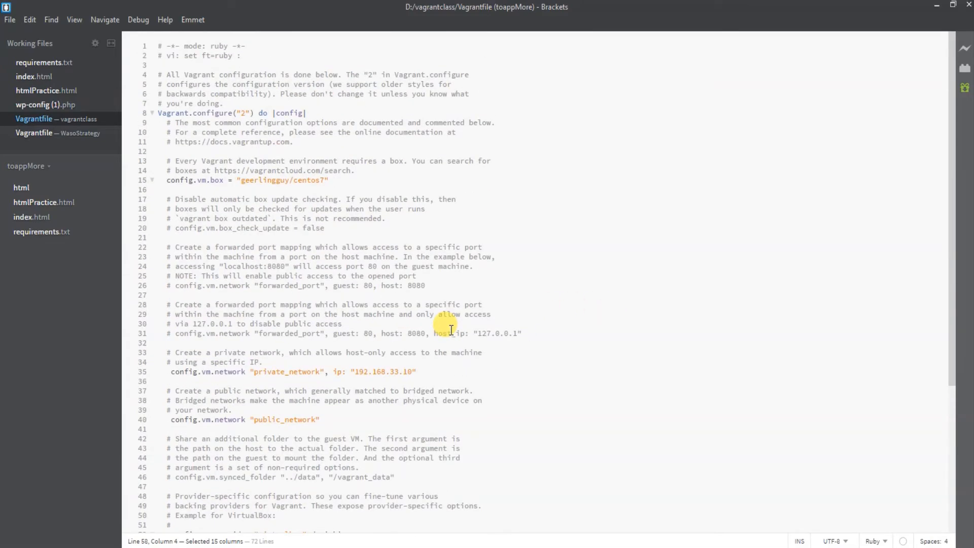
pyautogui.moveTo(187, 387)
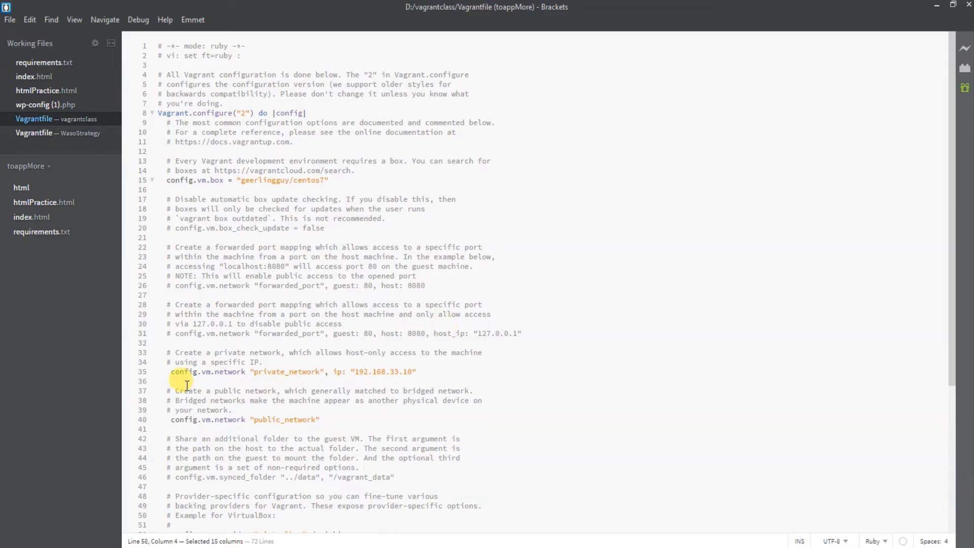
pyautogui.moveTo(239, 386)
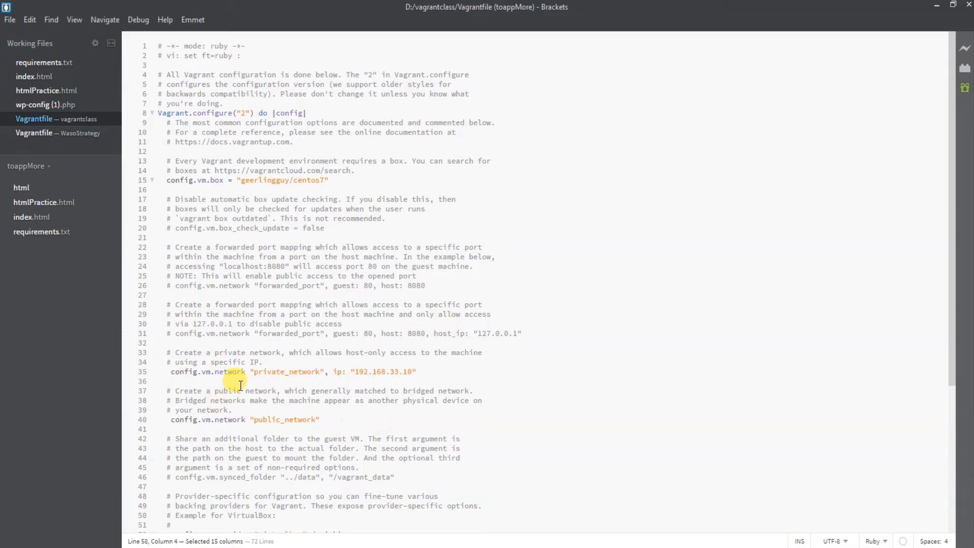
pyautogui.moveTo(224, 368)
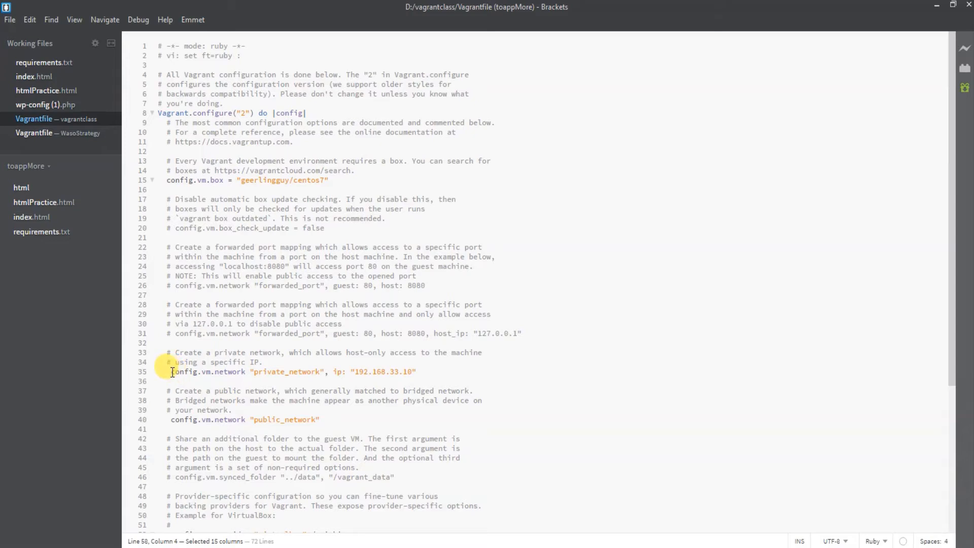
pyautogui.moveTo(205, 365)
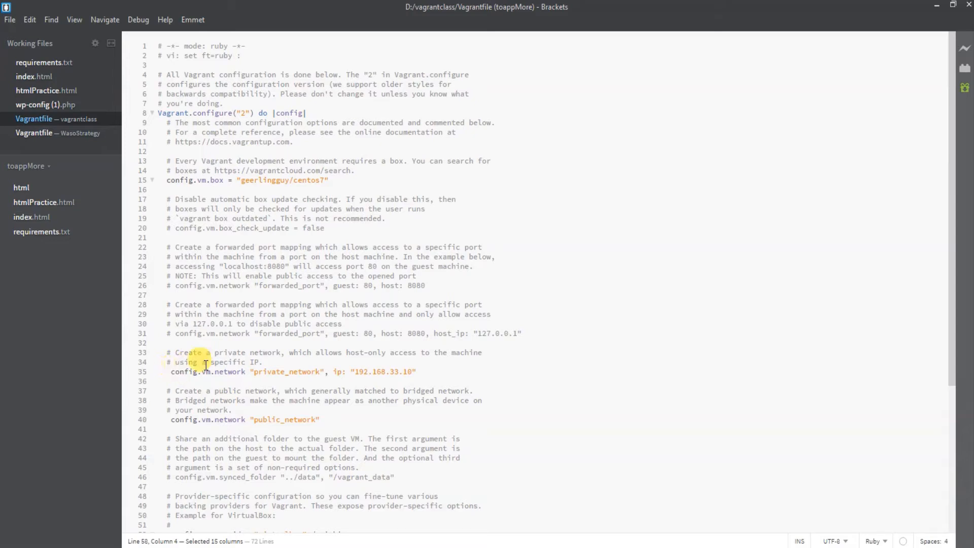
pyautogui.moveTo(349, 191)
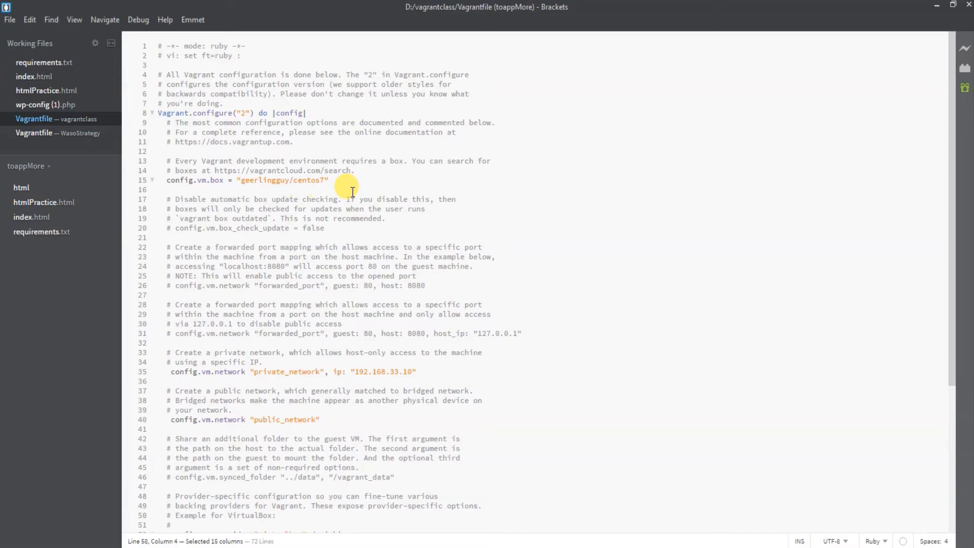
pyautogui.moveTo(506, 314)
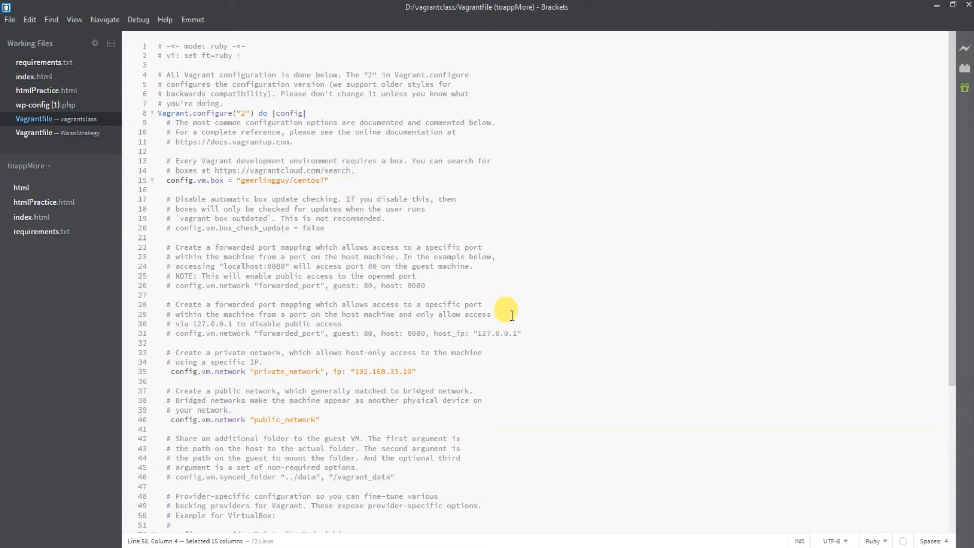
pyautogui.scroll(-3)
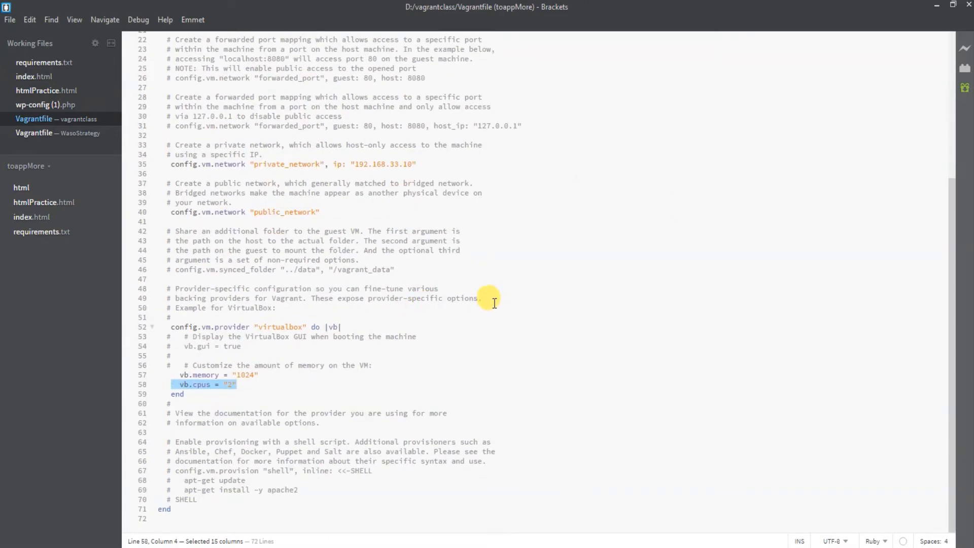
pyautogui.moveTo(433, 337)
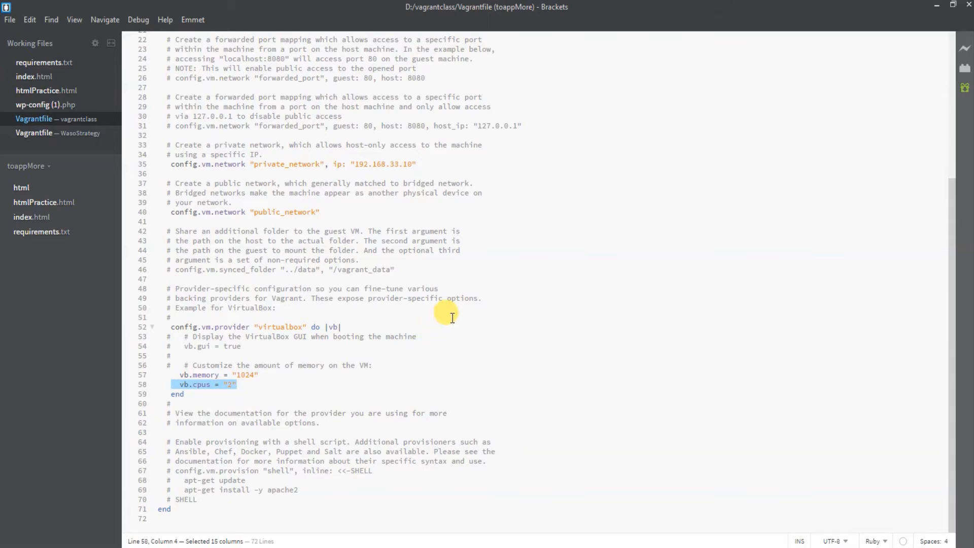
pyautogui.moveTo(443, 325)
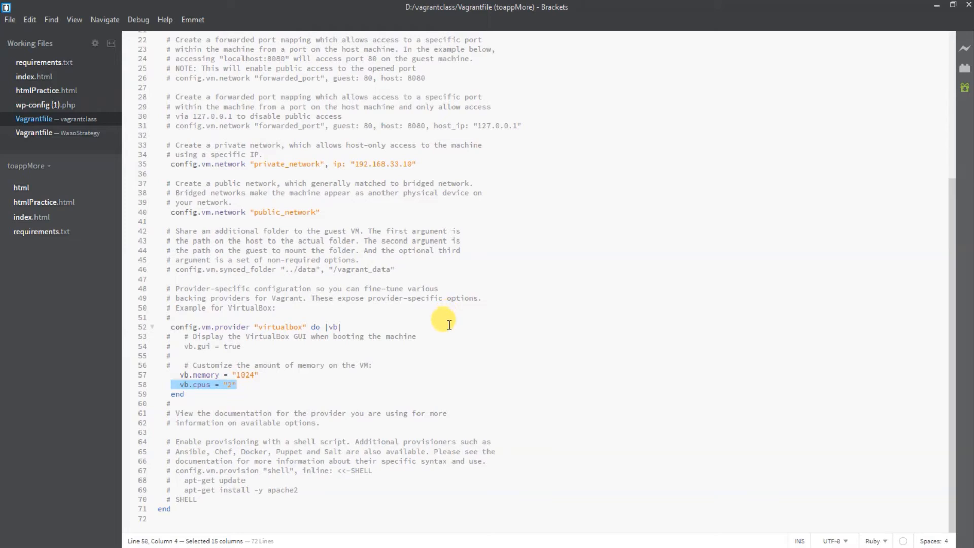
pyautogui.moveTo(446, 318)
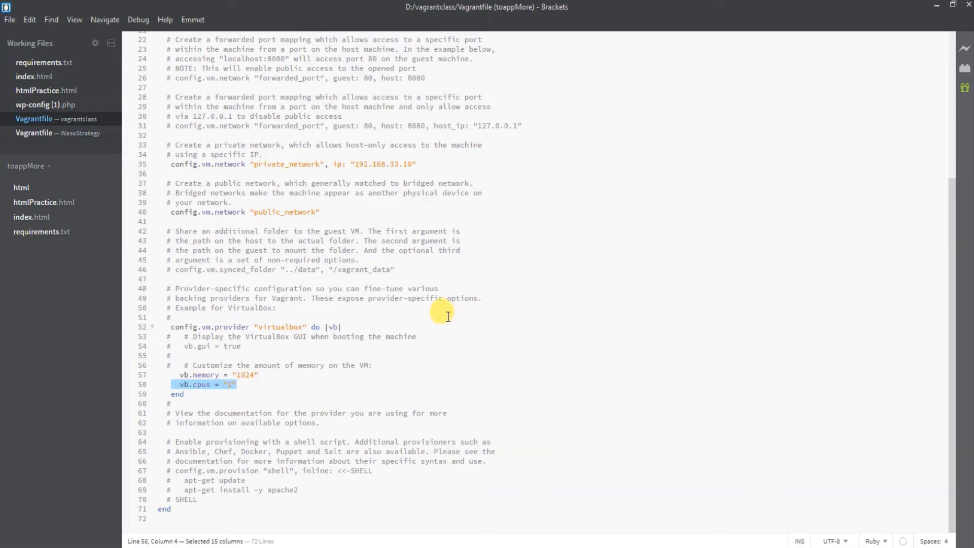
pyautogui.moveTo(441, 335)
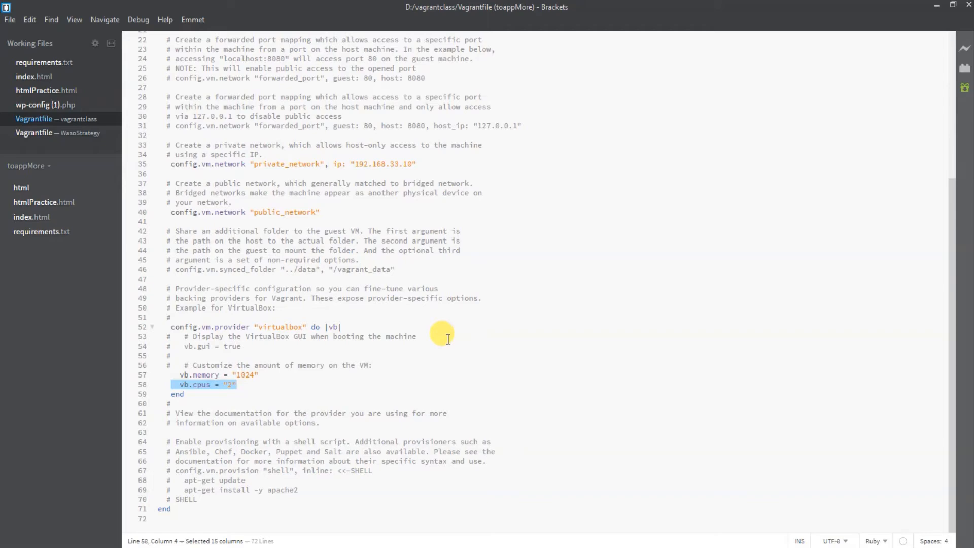
pyautogui.scroll(3)
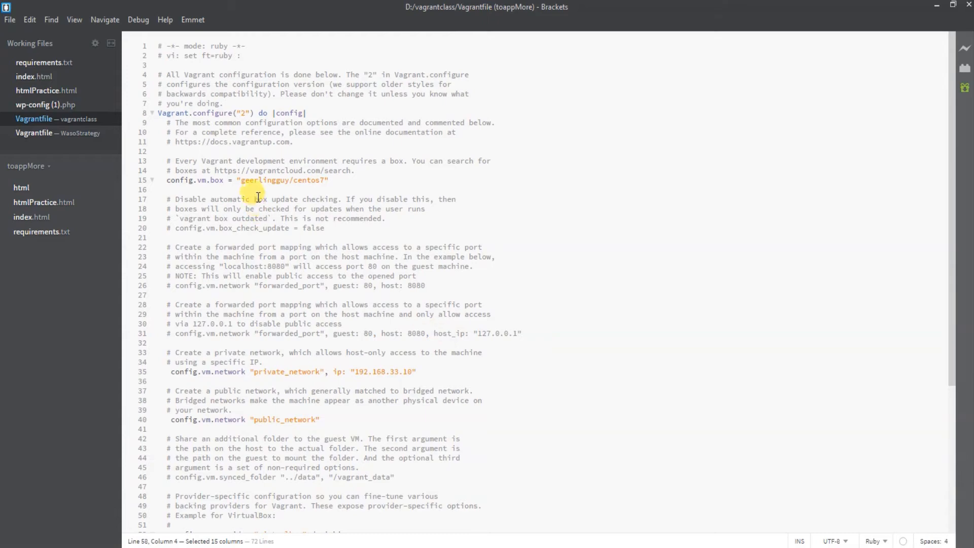
pyautogui.scroll(-3)
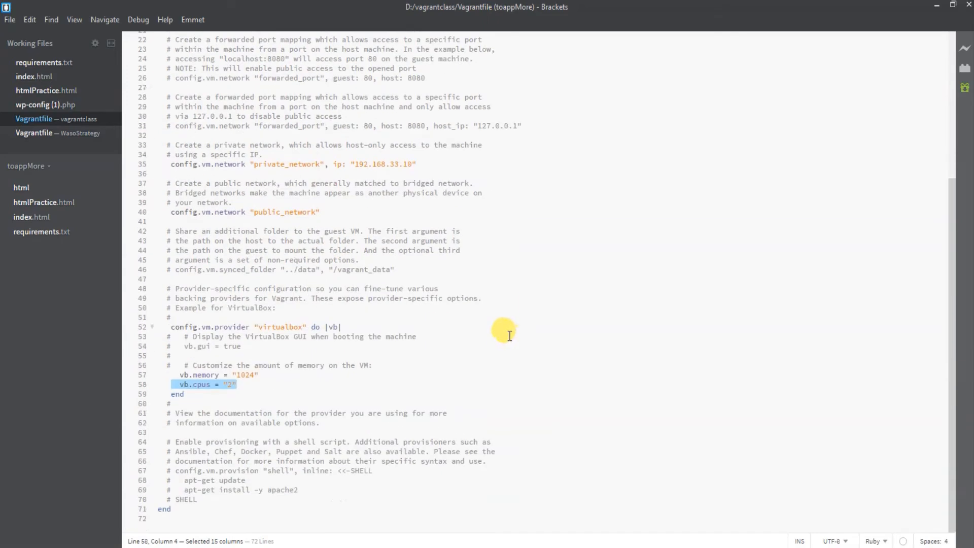
pyautogui.moveTo(141, 308)
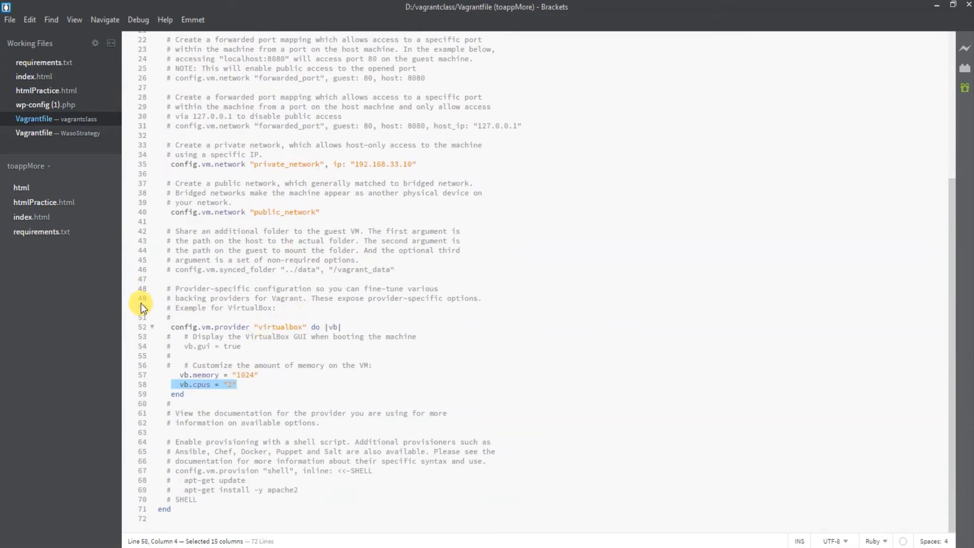
pyautogui.moveTo(590, 305)
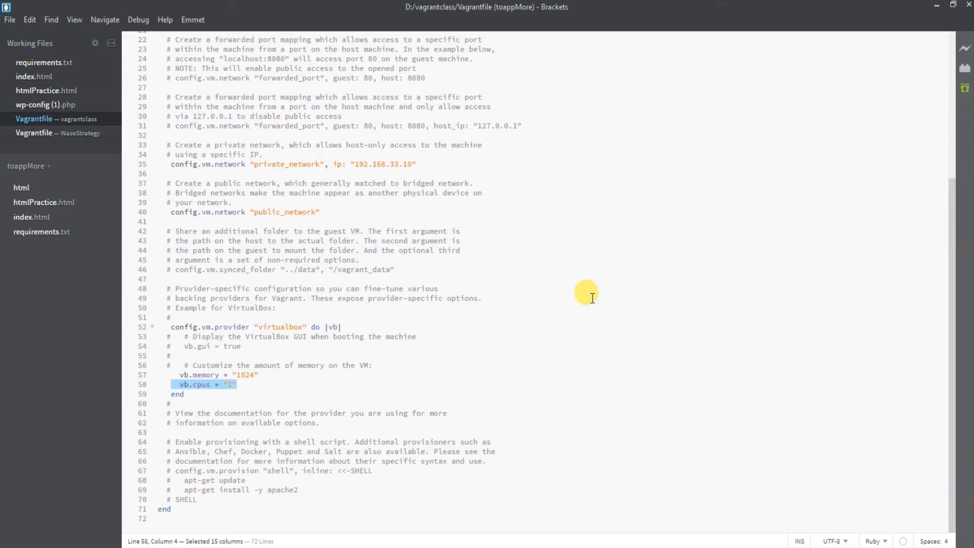
pyautogui.moveTo(588, 285)
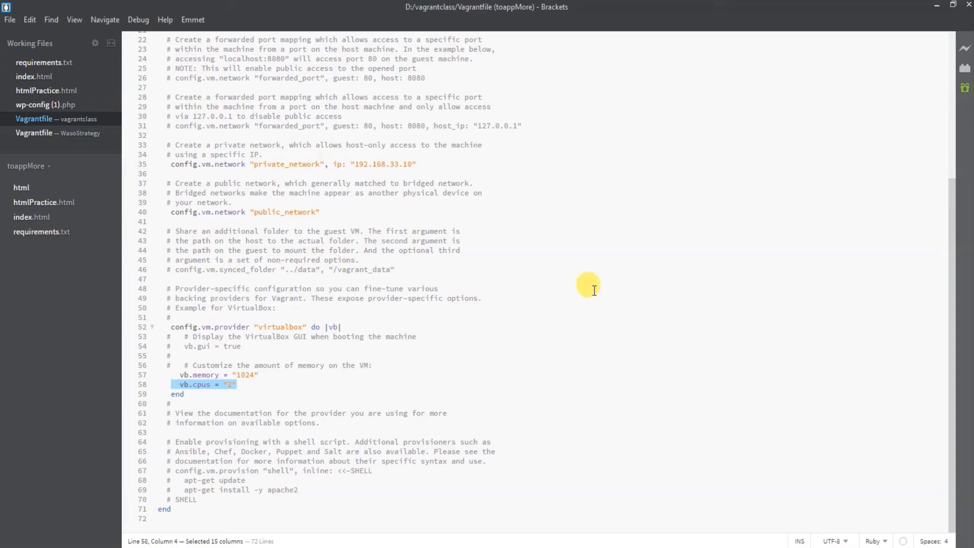
pyautogui.scroll(3)
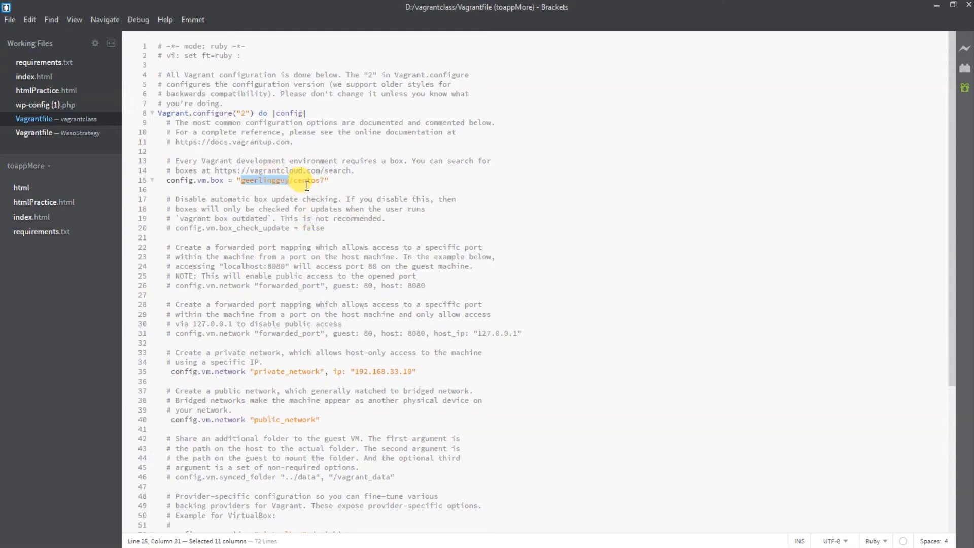
pyautogui.click(157, 189)
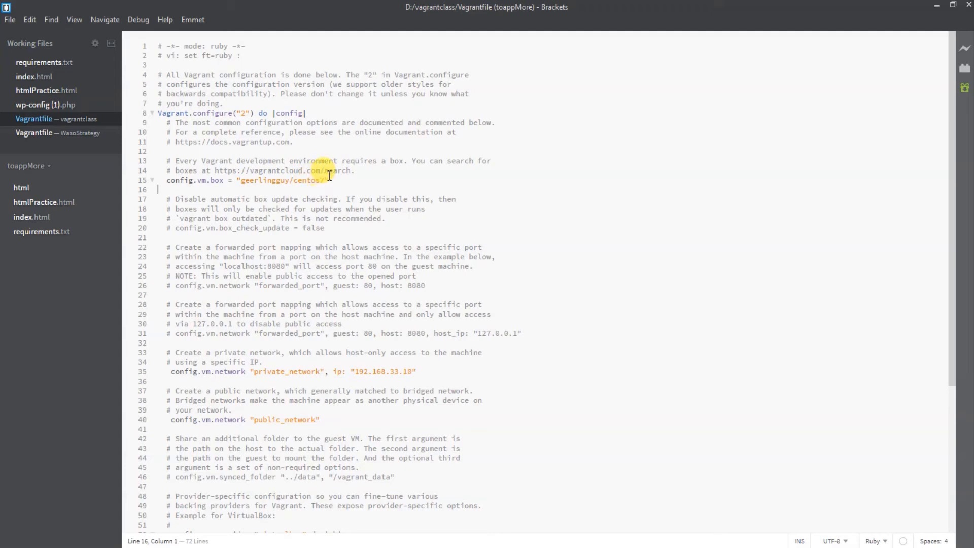
pyautogui.doubleClick(264, 180)
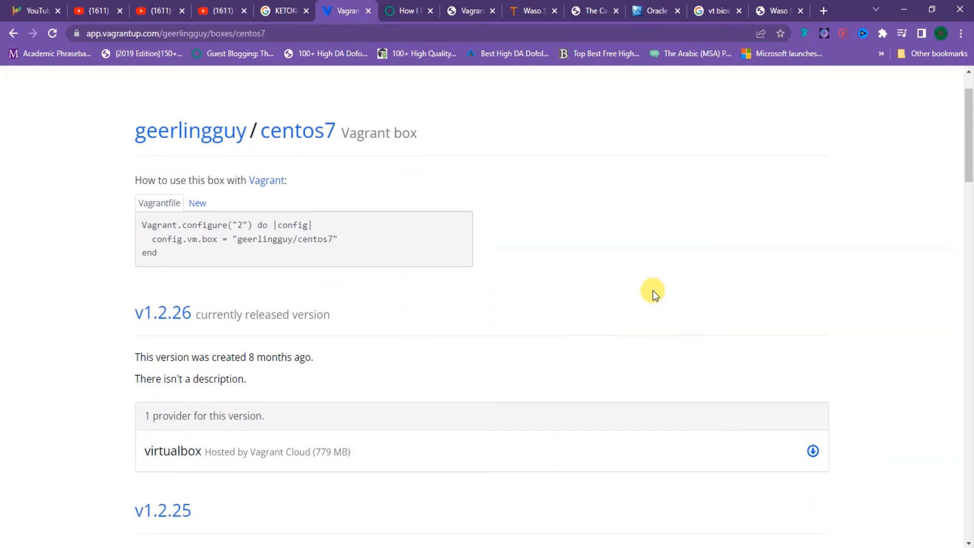
pyautogui.scroll(3)
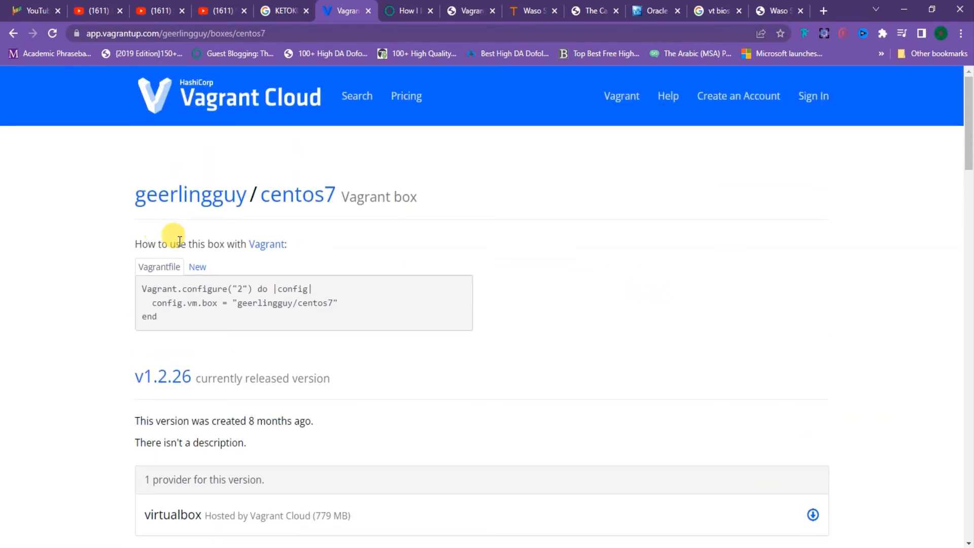
pyautogui.scroll(-3)
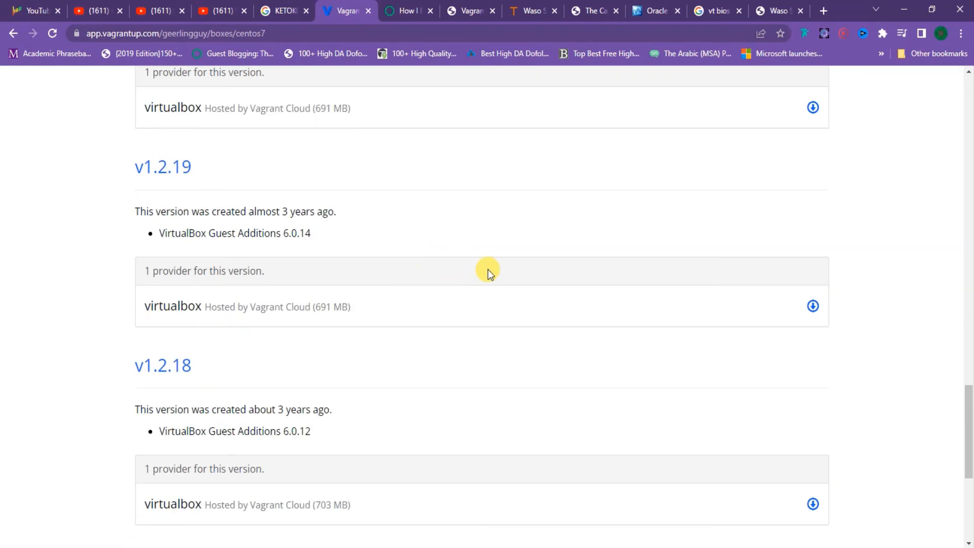
pyautogui.scroll(3)
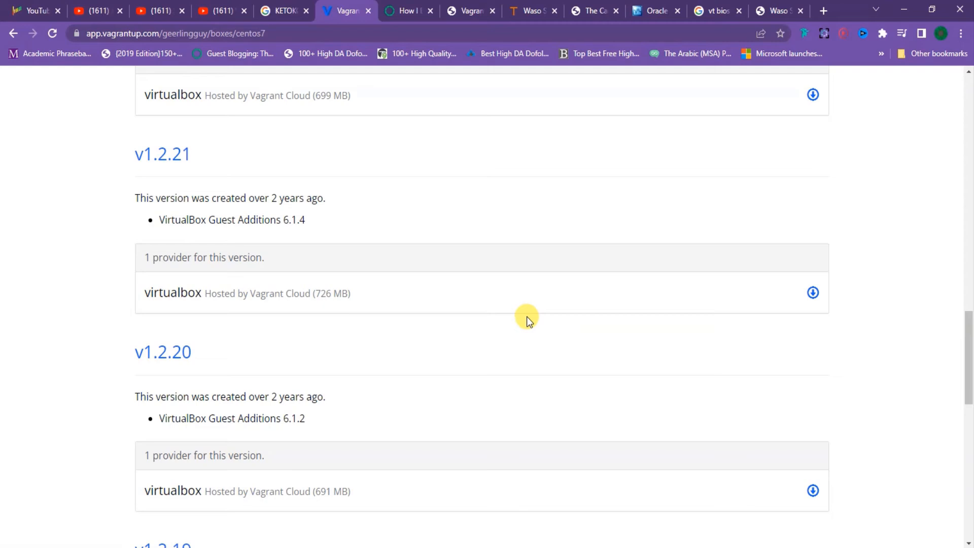
pyautogui.scroll(3)
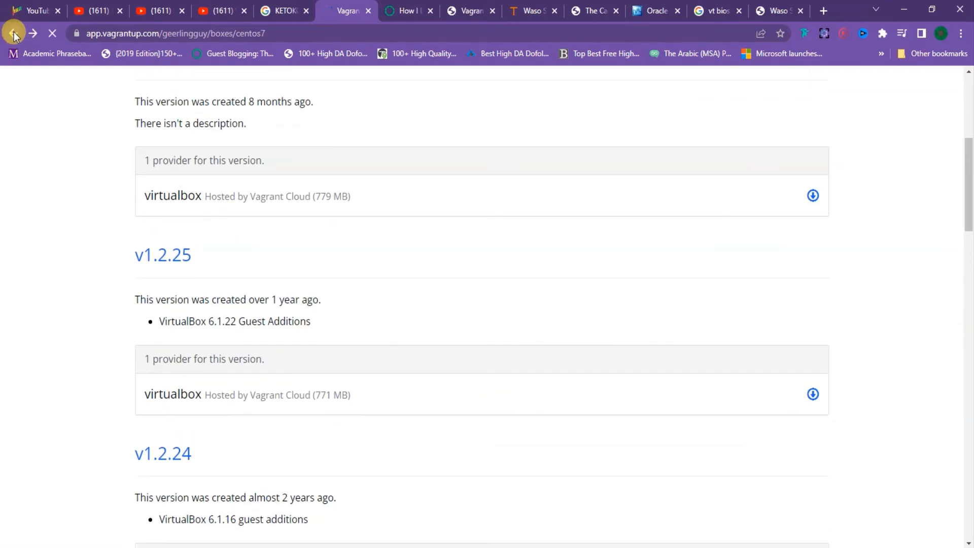
# Return to the centos 7 search results and scroll through the download-sorted box list
pyautogui.click(14, 33)
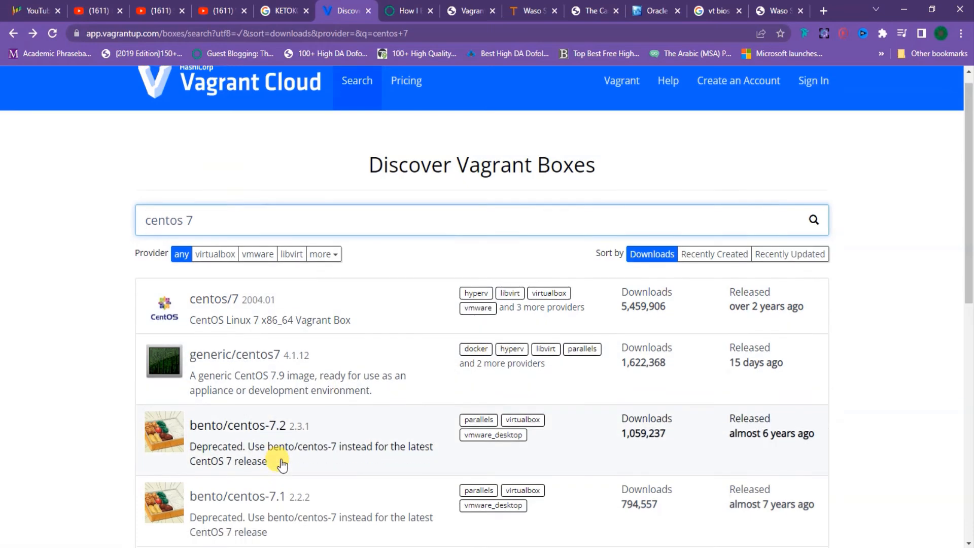
pyautogui.scroll(-3)
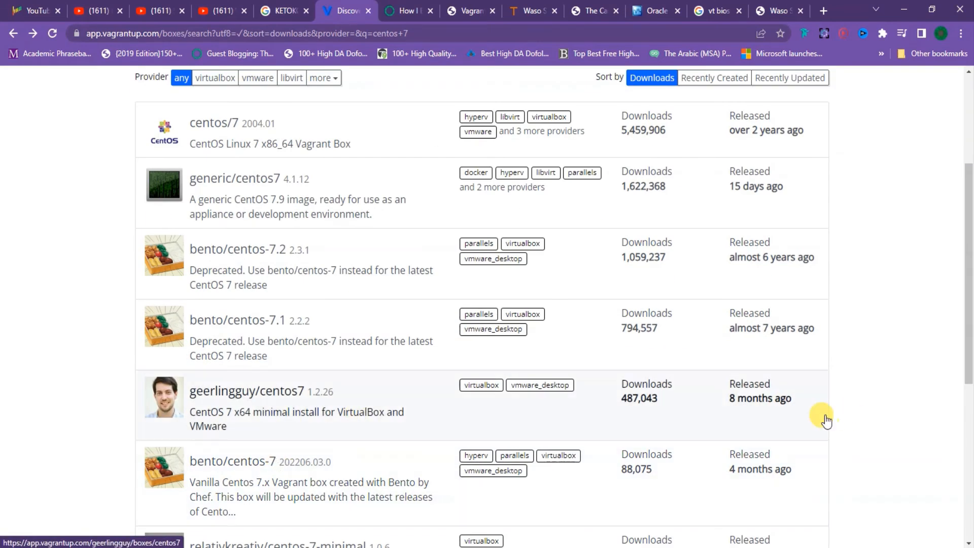
pyautogui.moveTo(787, 369)
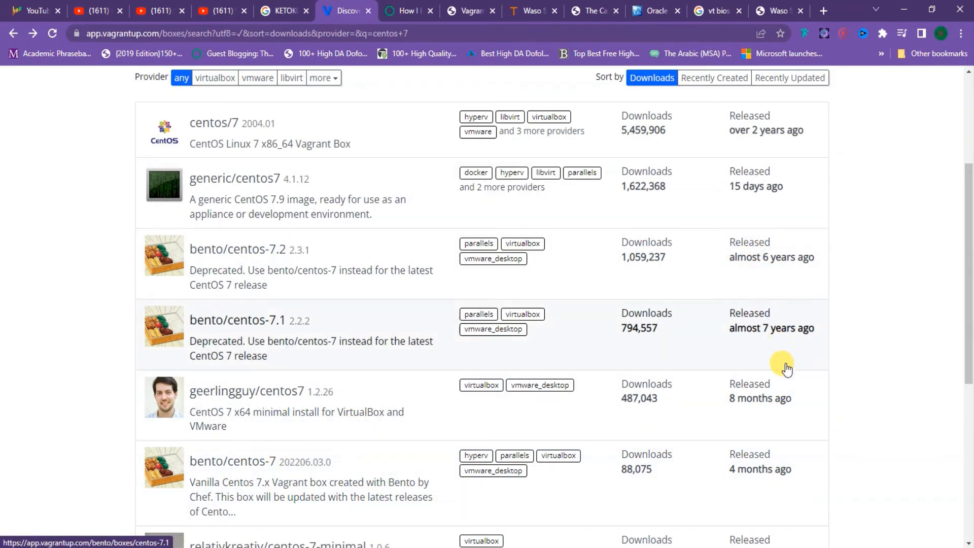
pyautogui.scroll(3)
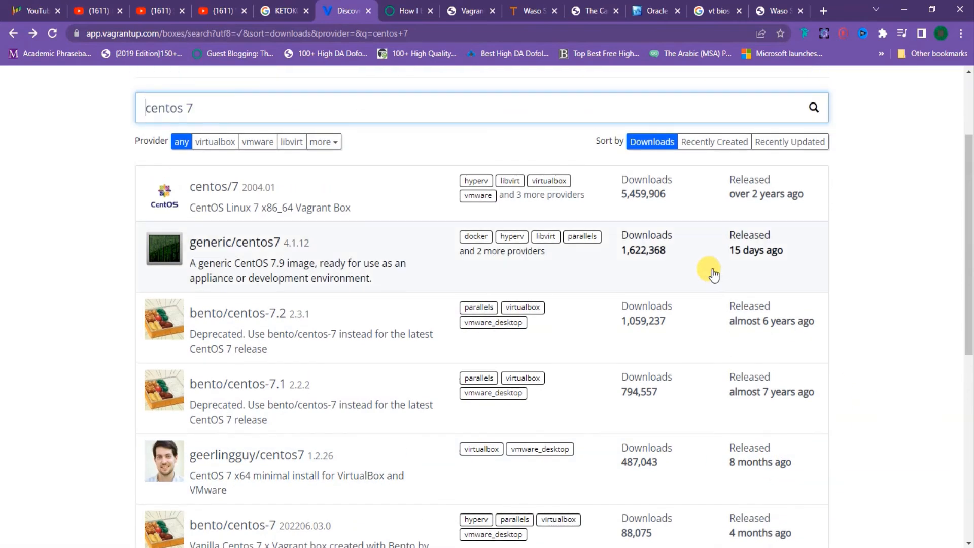
pyautogui.moveTo(765, 261)
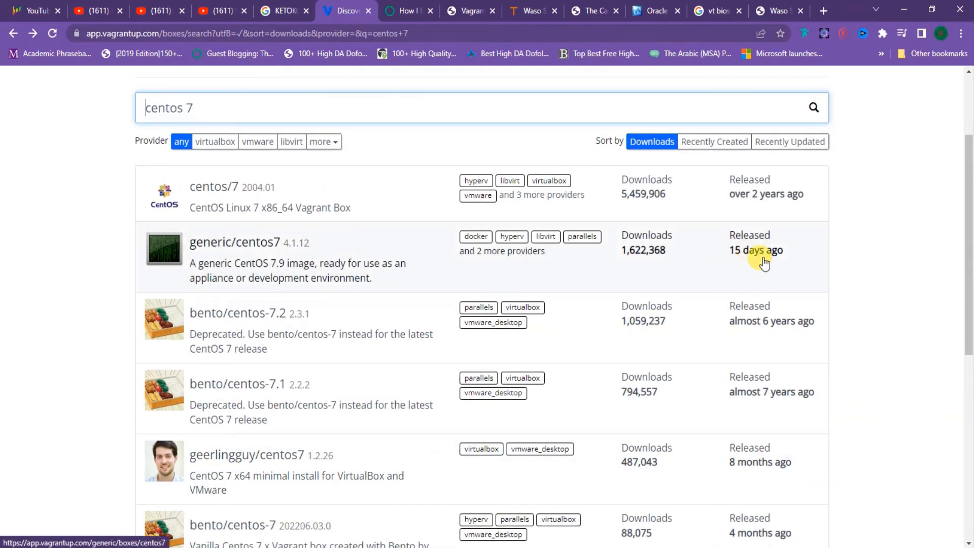
pyautogui.moveTo(646, 255)
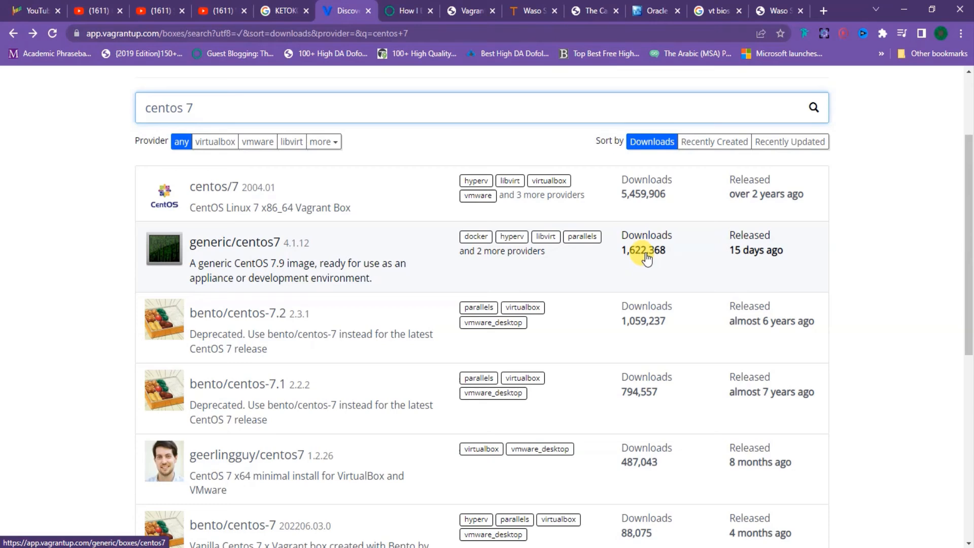
pyautogui.moveTo(662, 473)
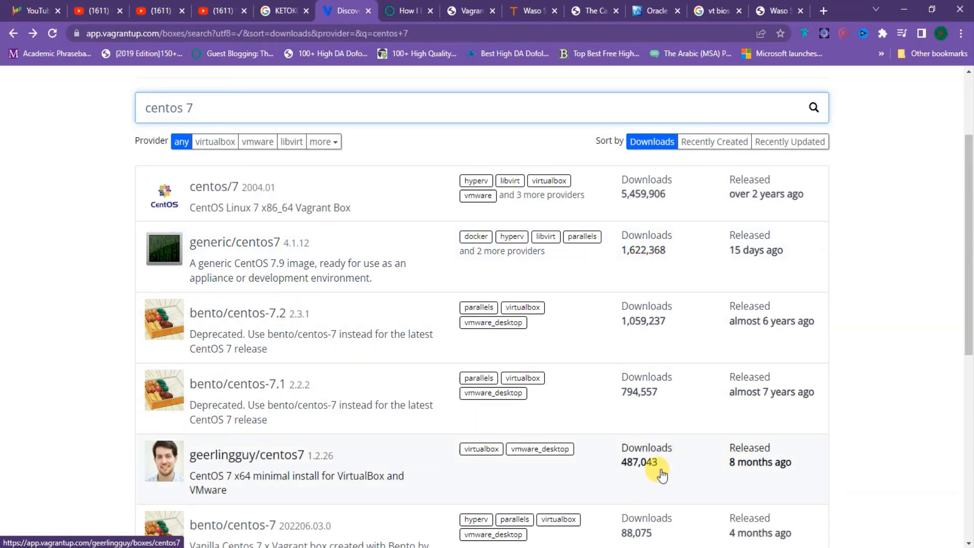
pyautogui.scroll(-3)
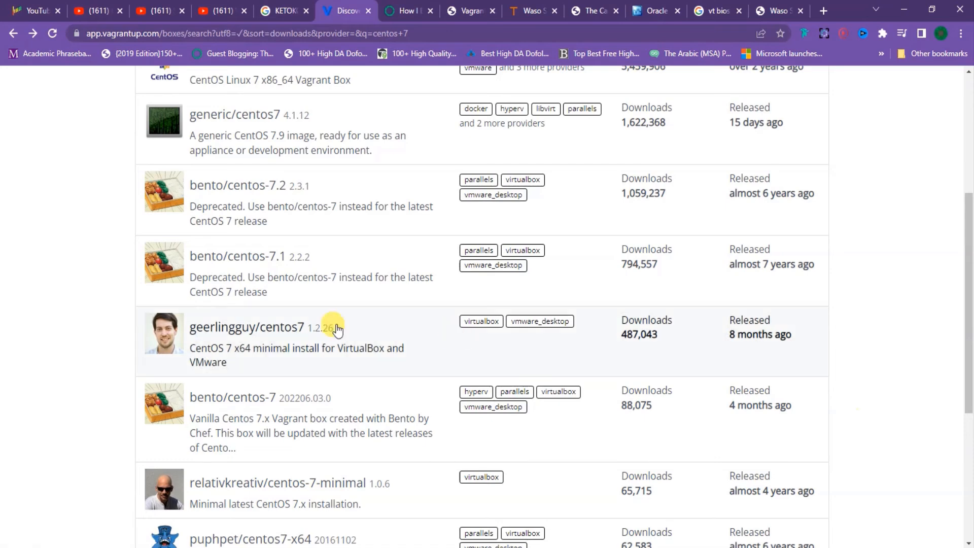
pyautogui.moveTo(770, 364)
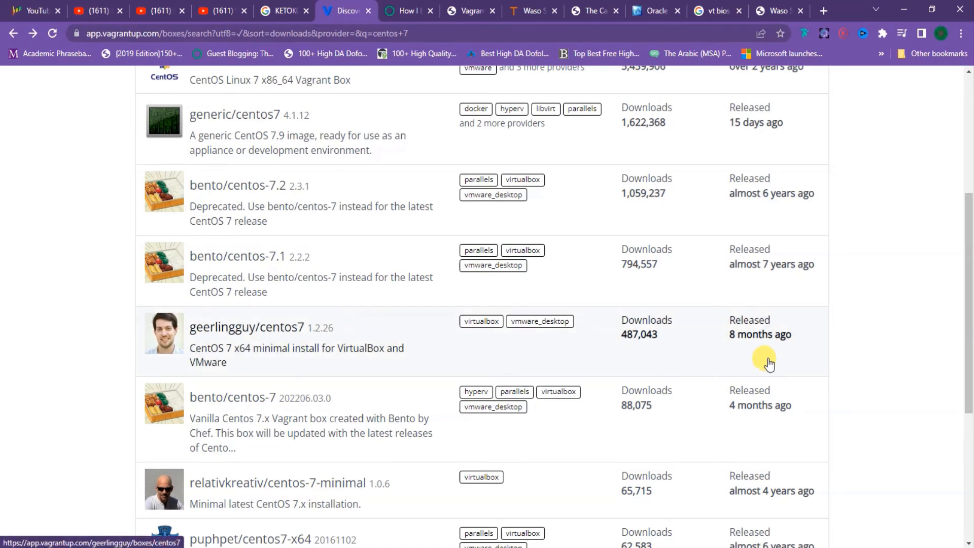
pyautogui.scroll(-3)
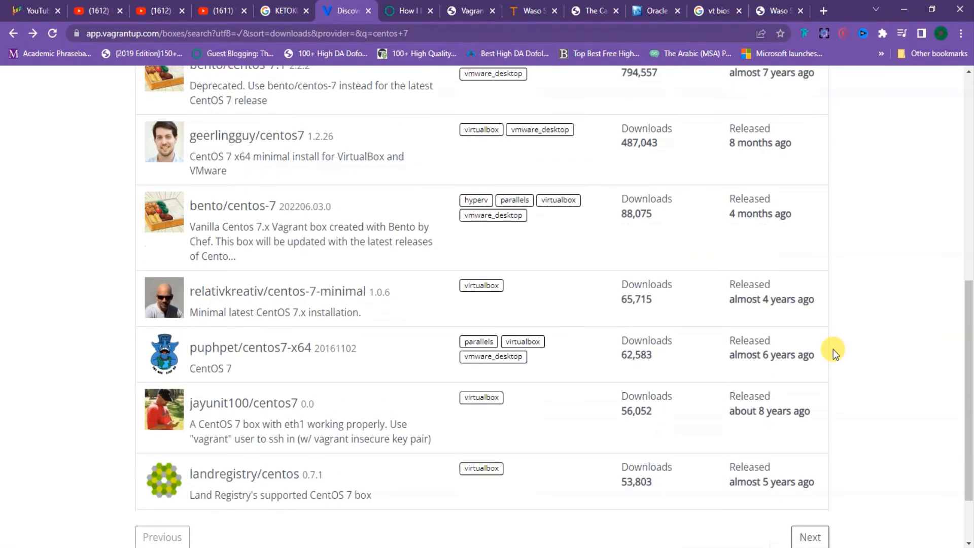
pyautogui.scroll(-3)
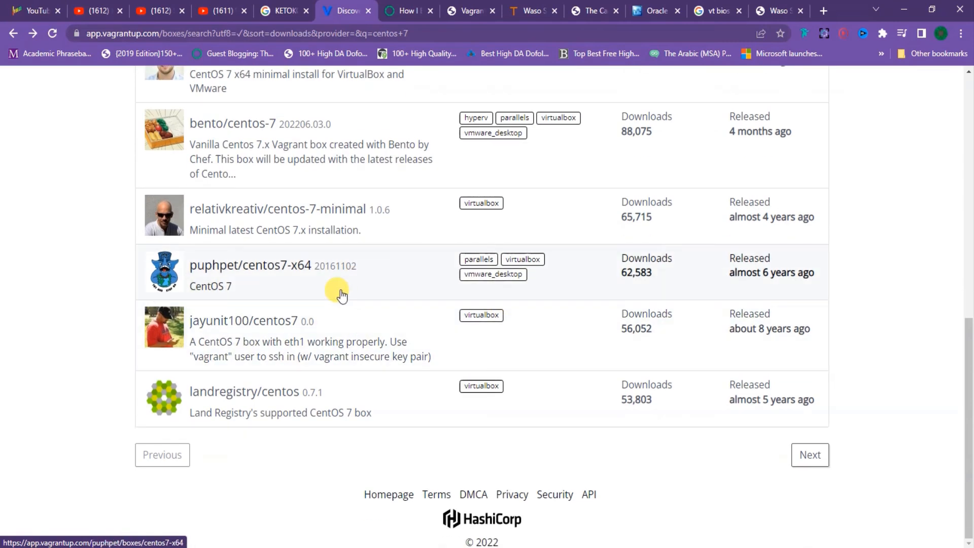
pyautogui.scroll(3)
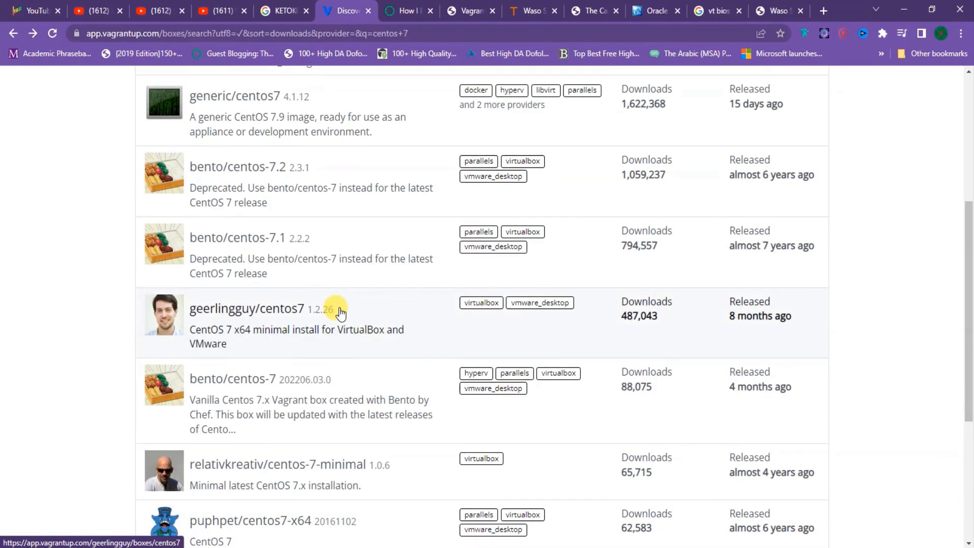
pyautogui.moveTo(351, 312)
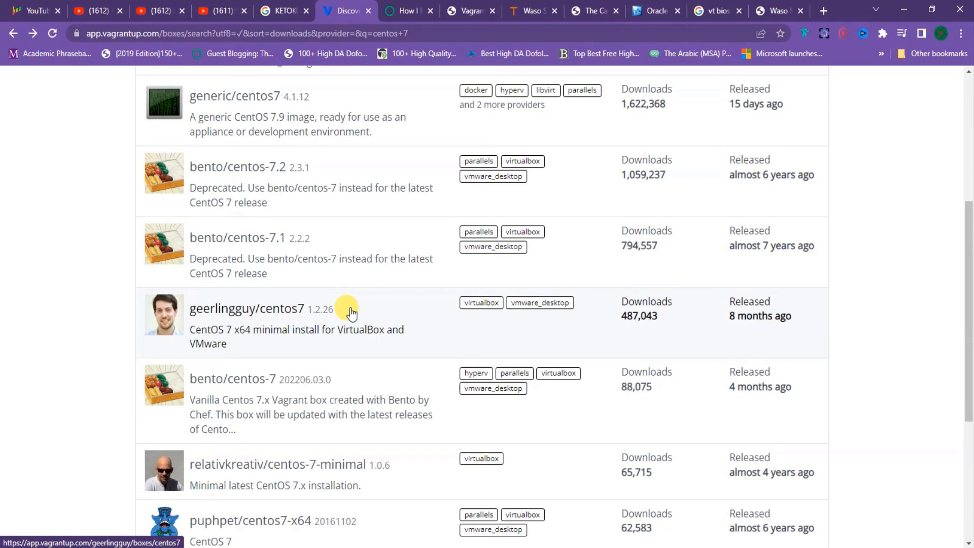
pyautogui.moveTo(473, 373)
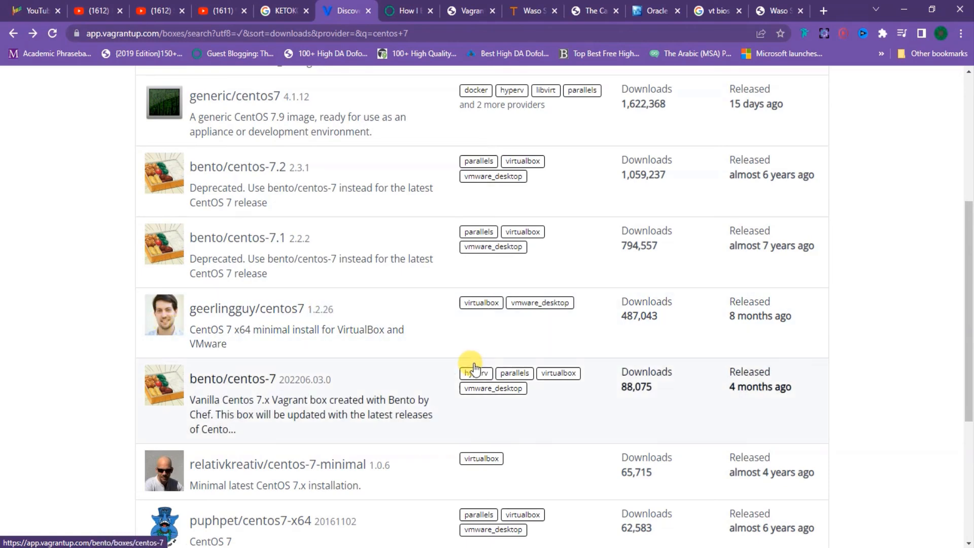
pyautogui.moveTo(475, 366)
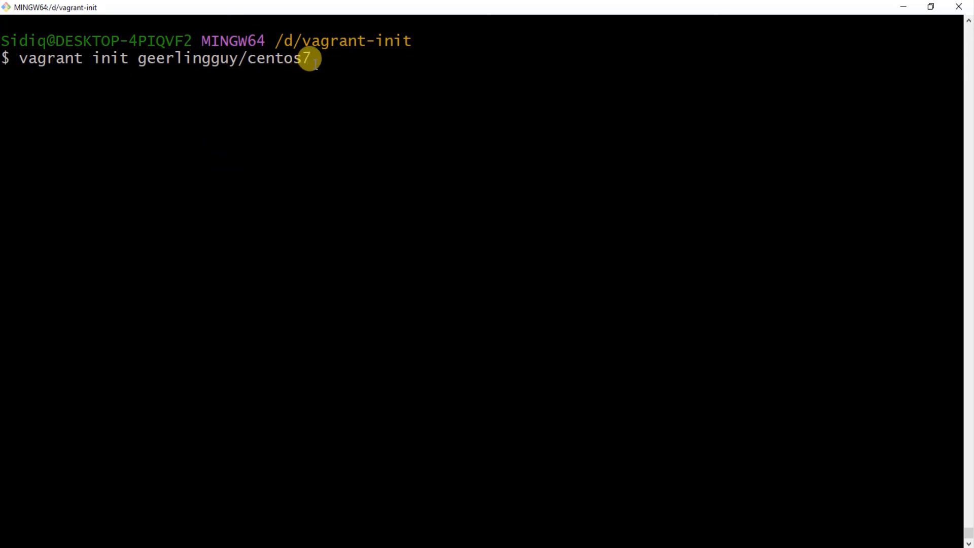
# Select geerlingguy/centos7 in the init command and bring up the Vagrantfile listing
pyautogui.doubleClick(223, 58)
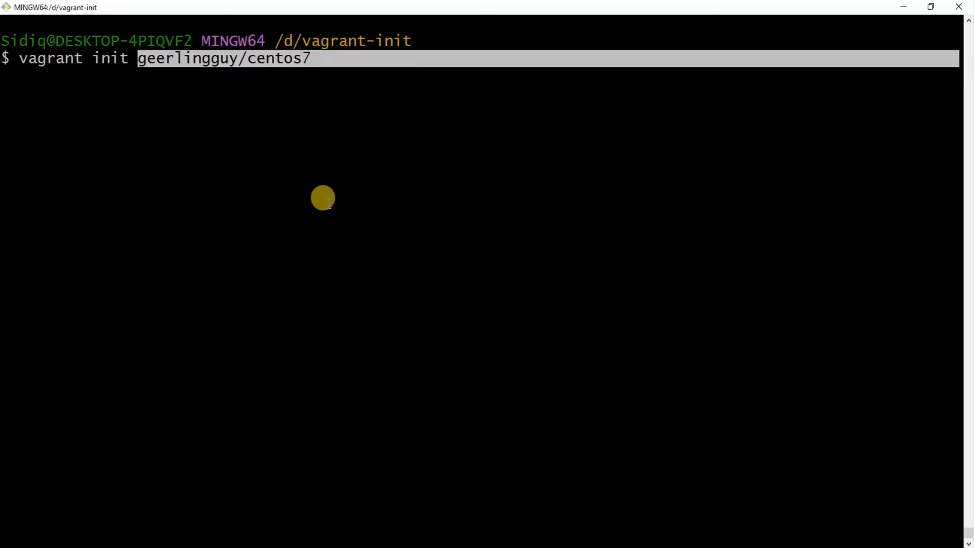
pyautogui.moveTo(366, 149)
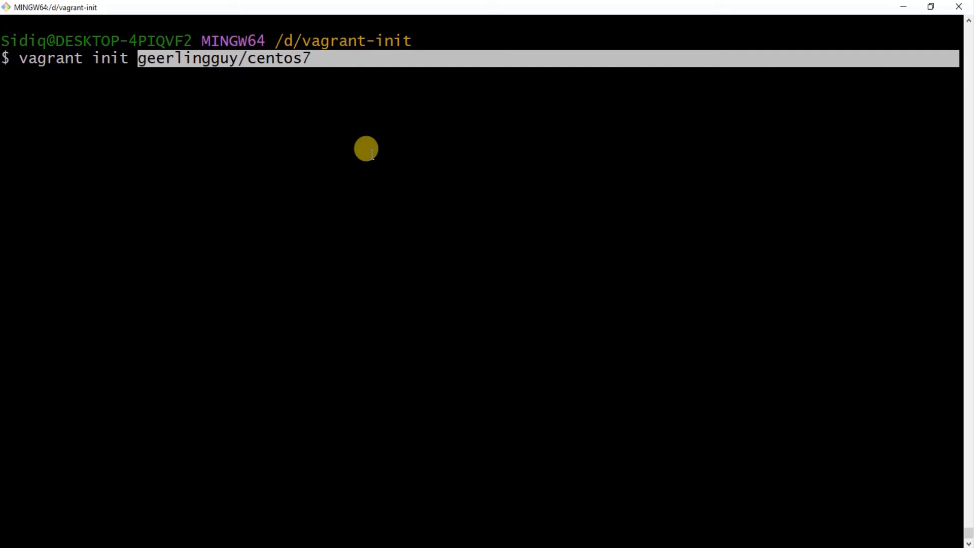
pyautogui.press('Return')
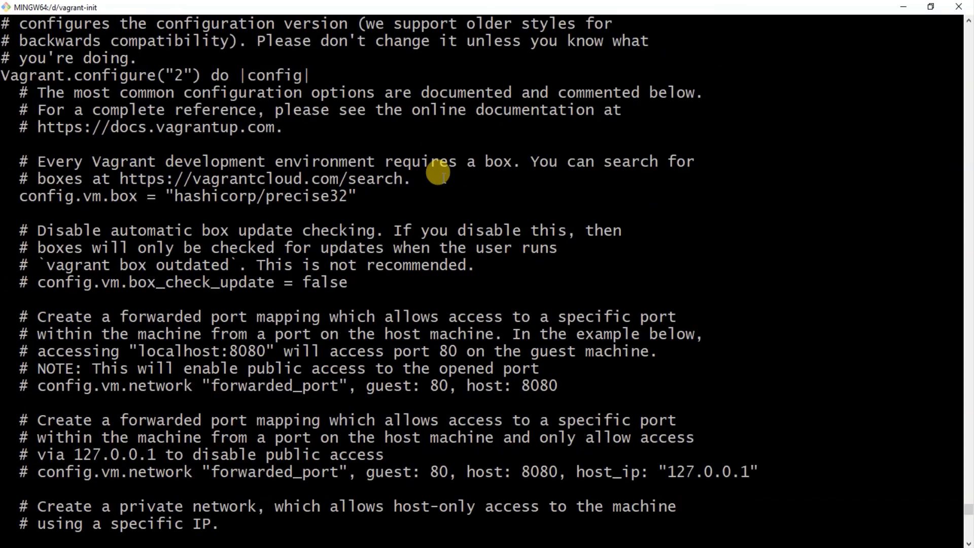